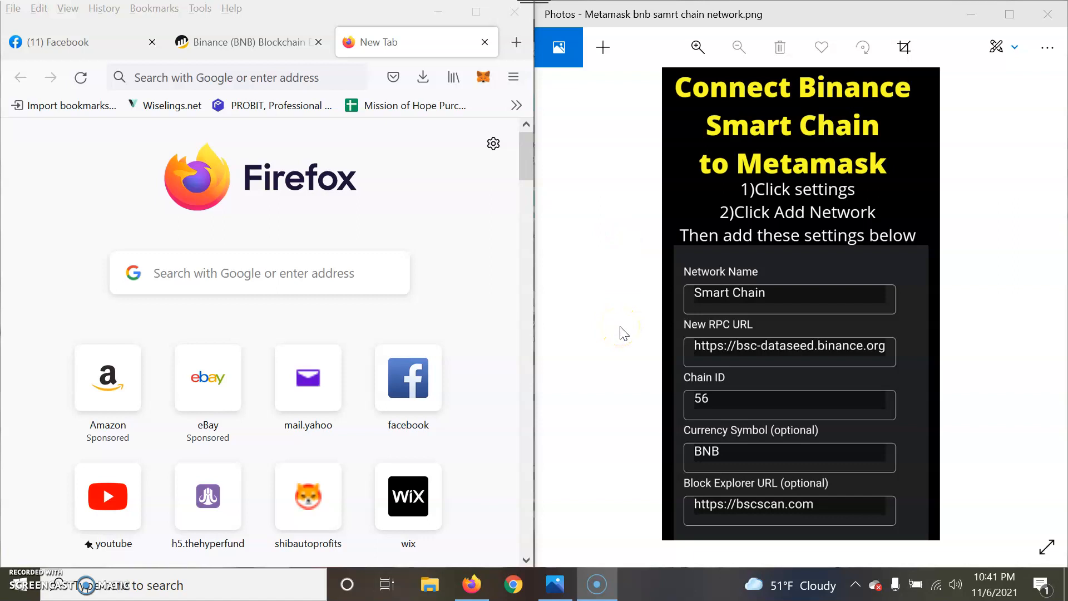
mouse_move(622, 333)
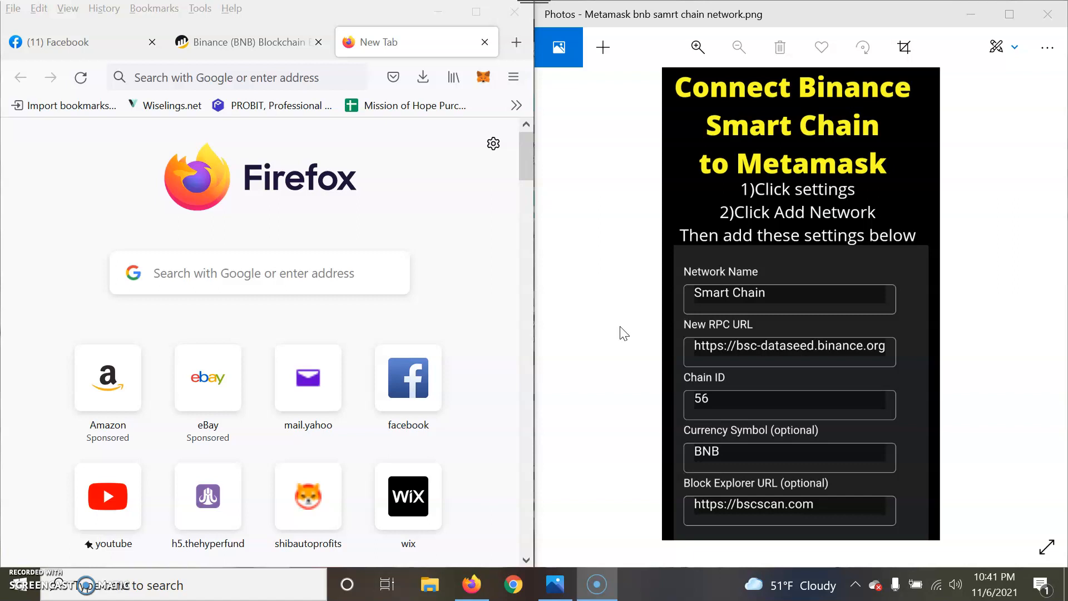
mouse_move(945, 71)
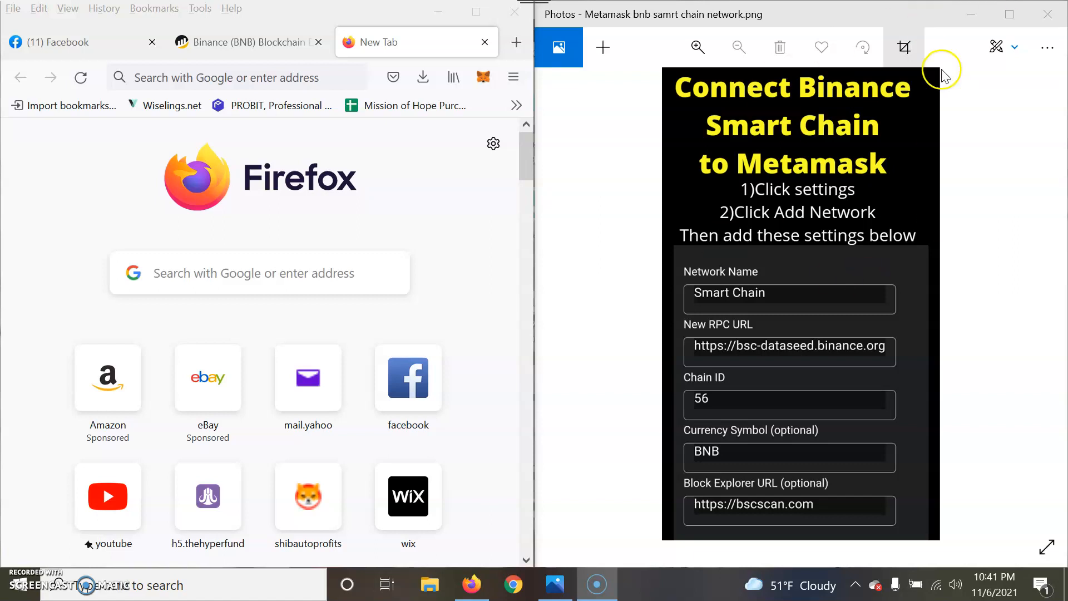
mouse_move(812, 301)
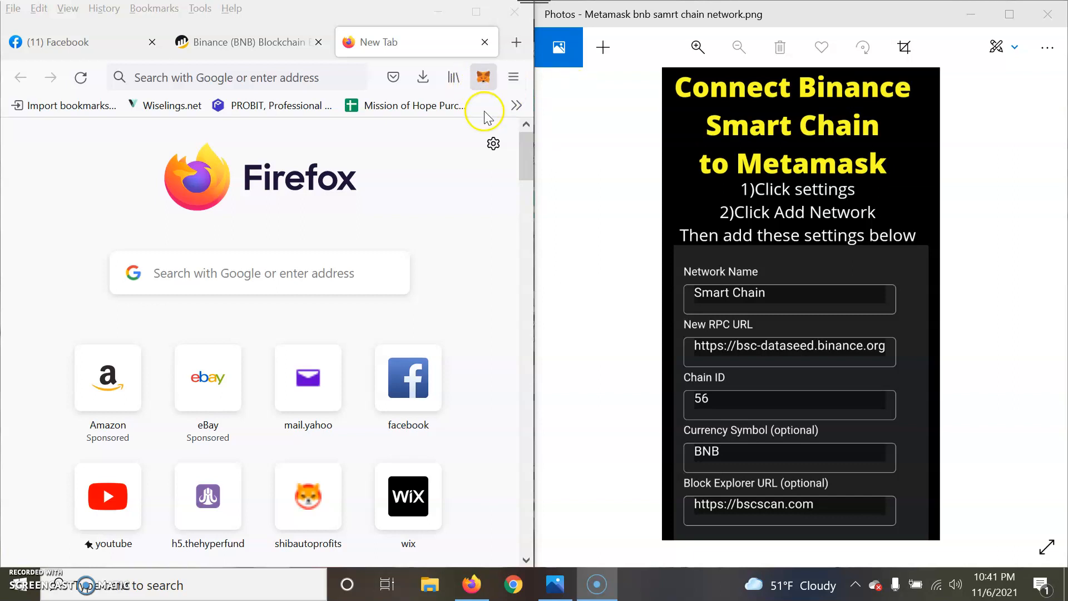
mouse_move(500, 189)
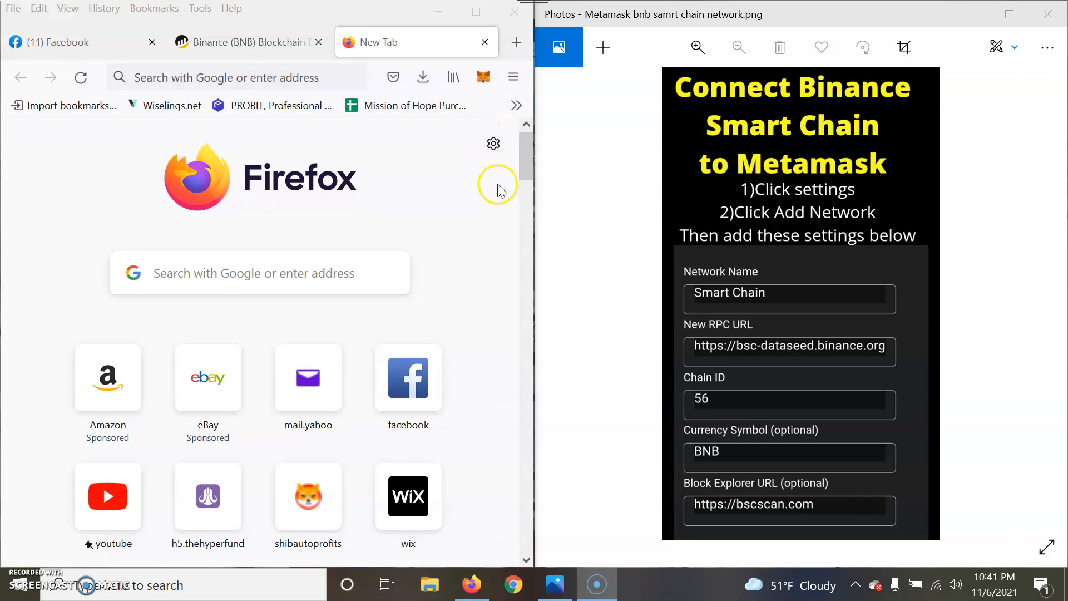
mouse_move(497, 205)
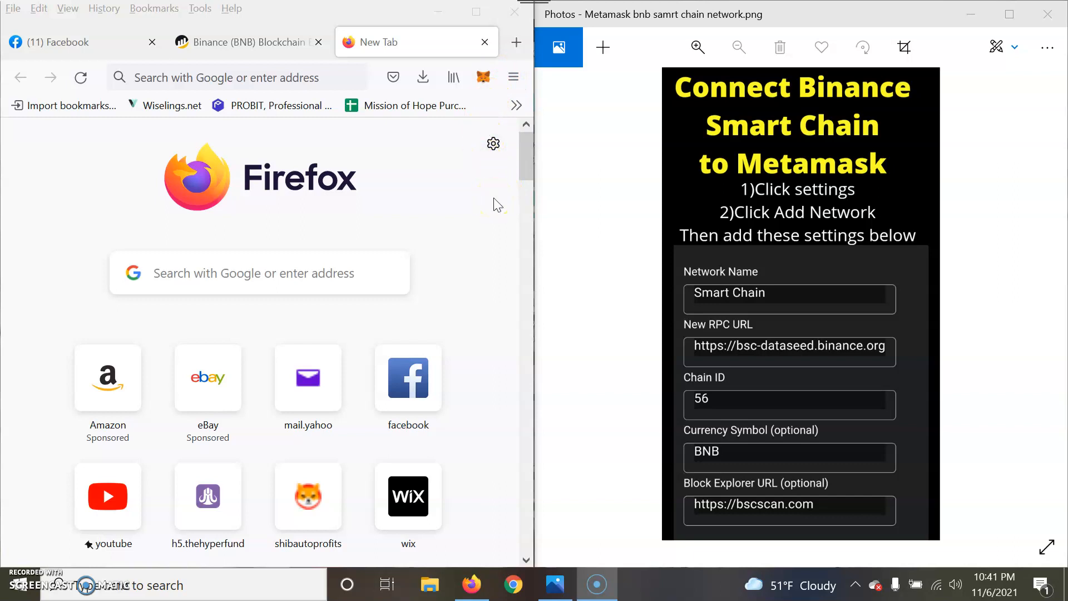
mouse_move(524, 198)
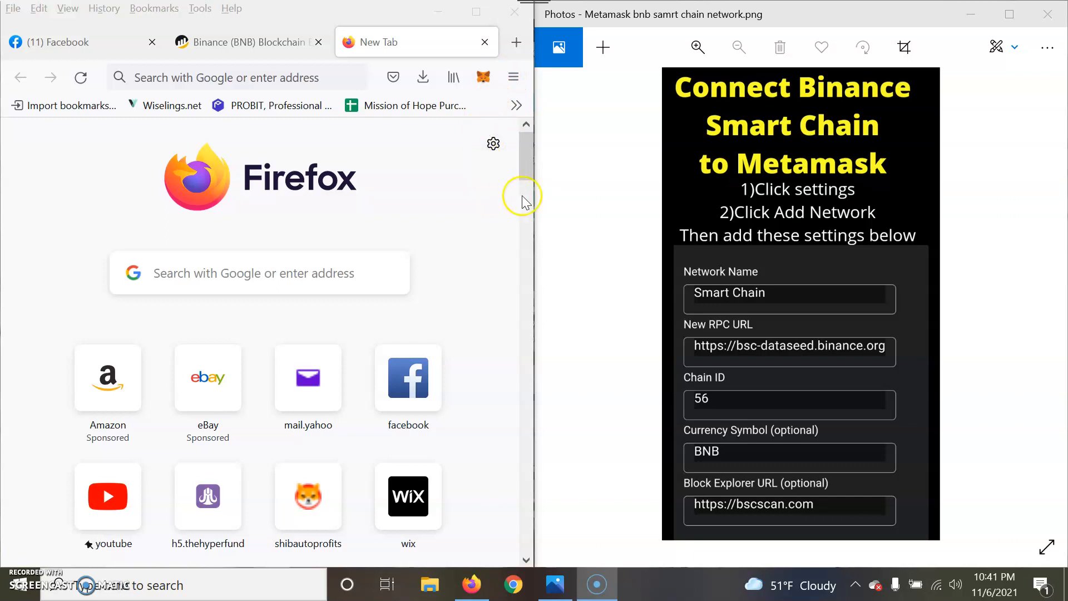
mouse_move(477, 112)
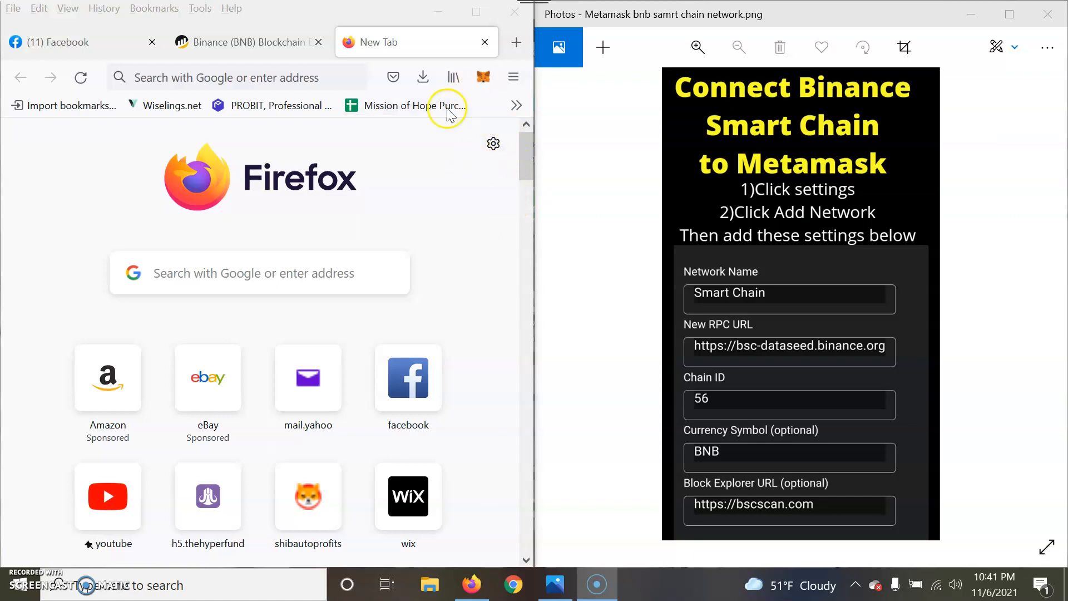
Switch the MetaMask wallet from Binance Smart Chain to Ethereum Mainnet via the network dropdown.
click(483, 77)
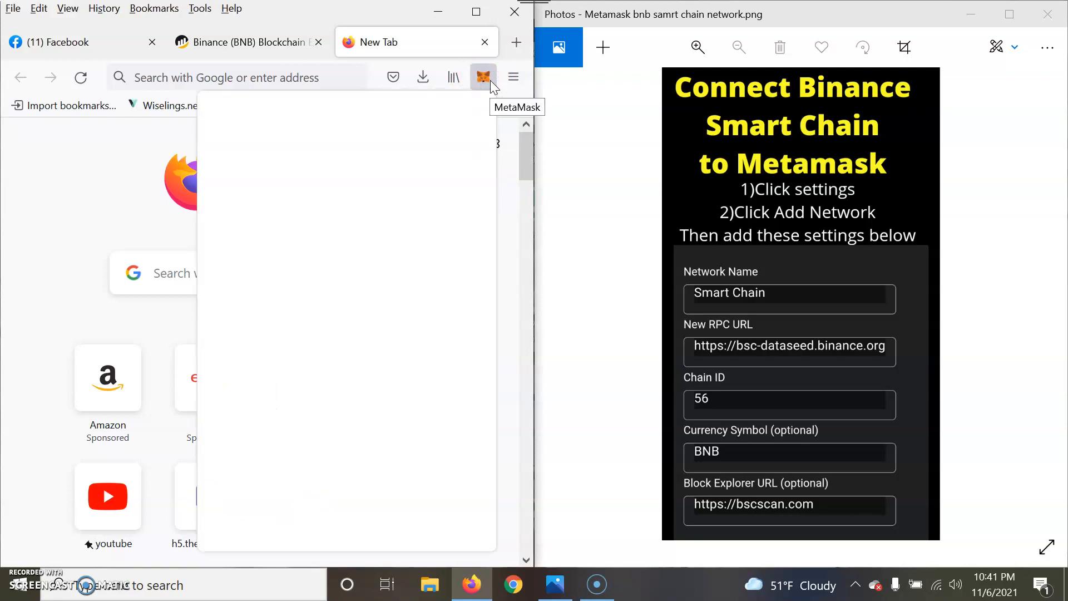
click(483, 77)
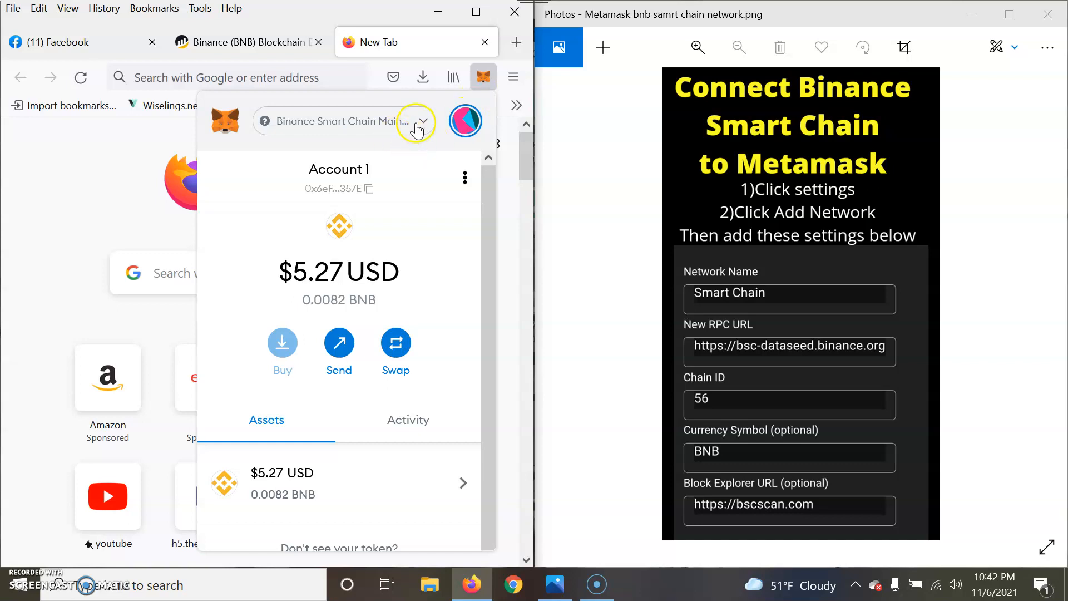
click(369, 120)
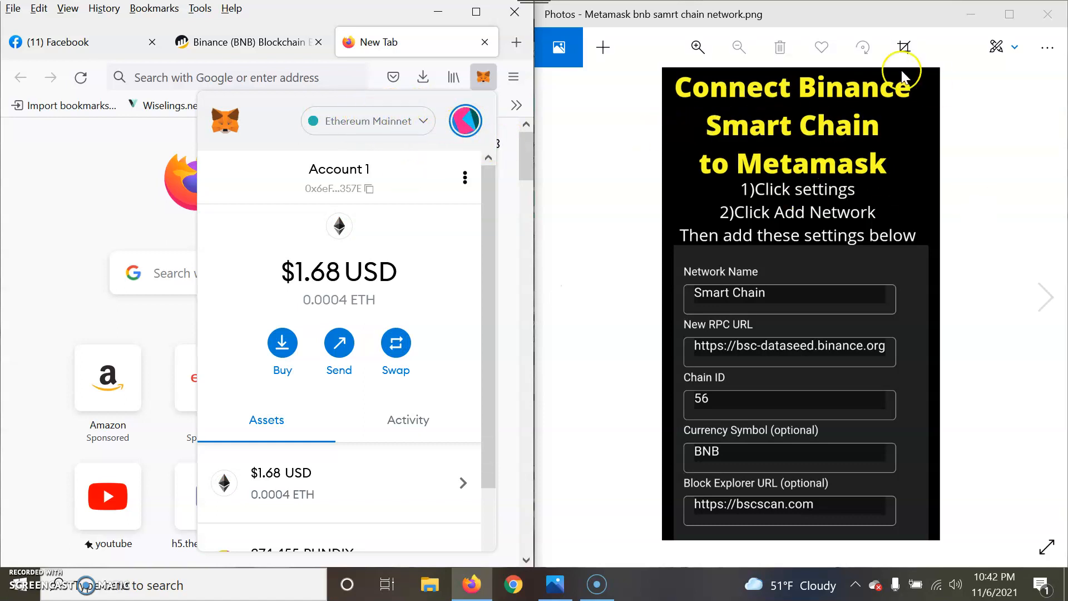
mouse_move(770, 93)
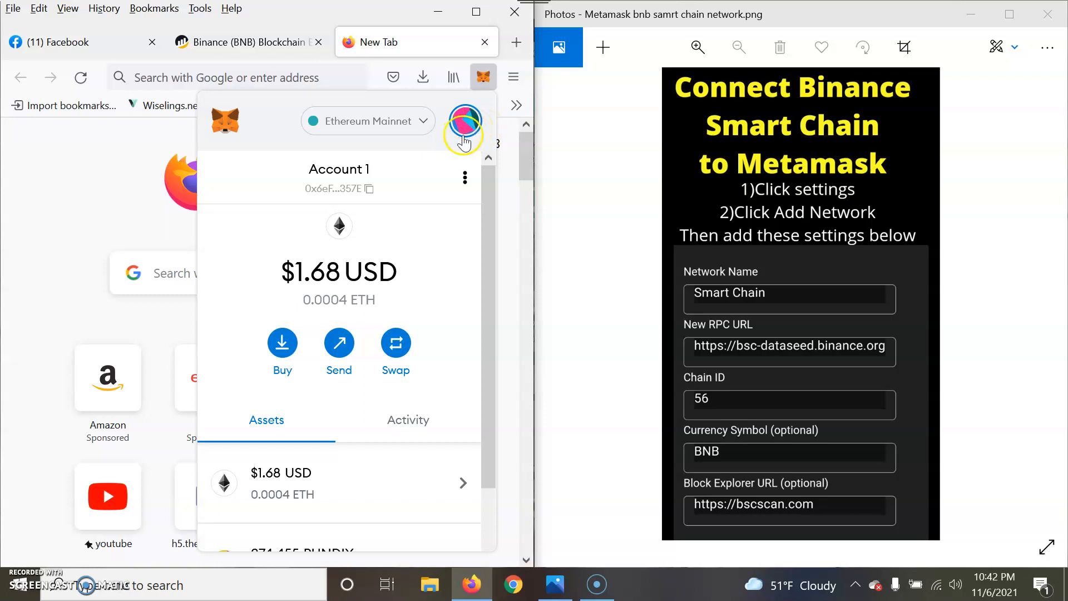
mouse_move(442, 92)
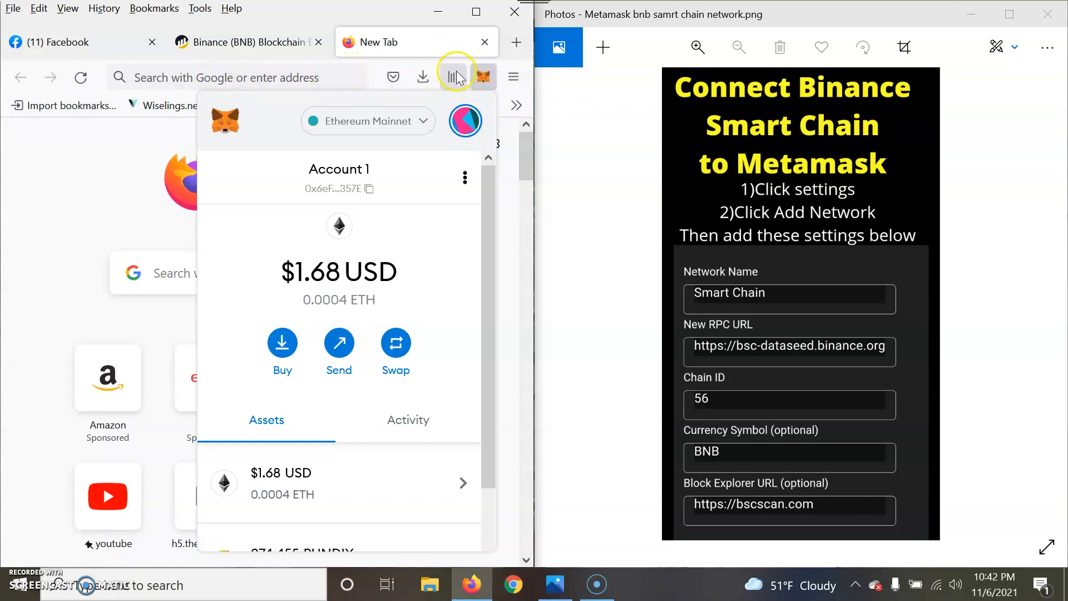
mouse_move(491, 80)
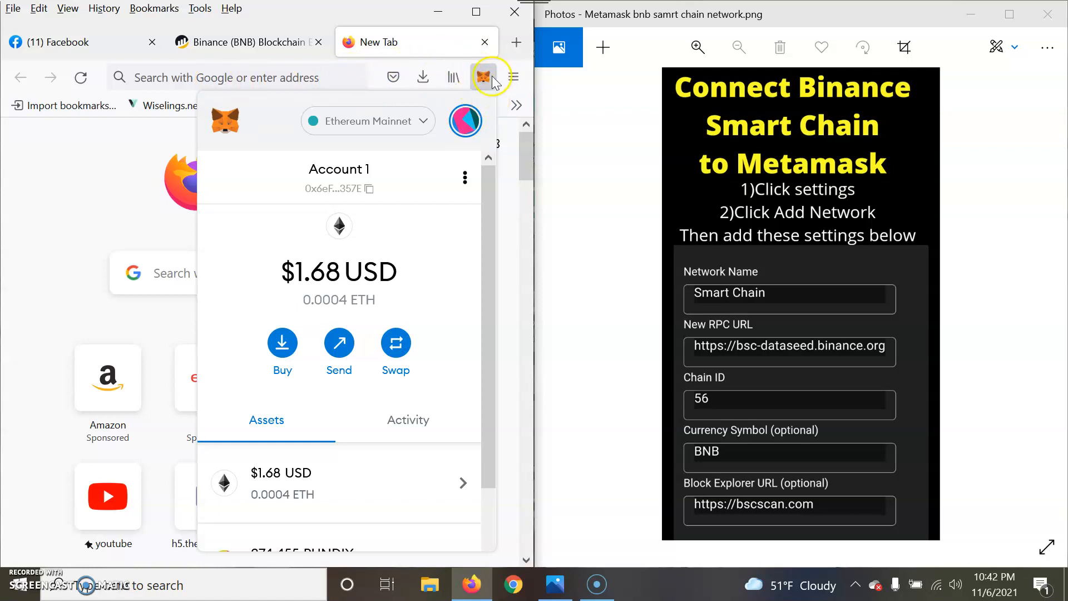
mouse_move(484, 77)
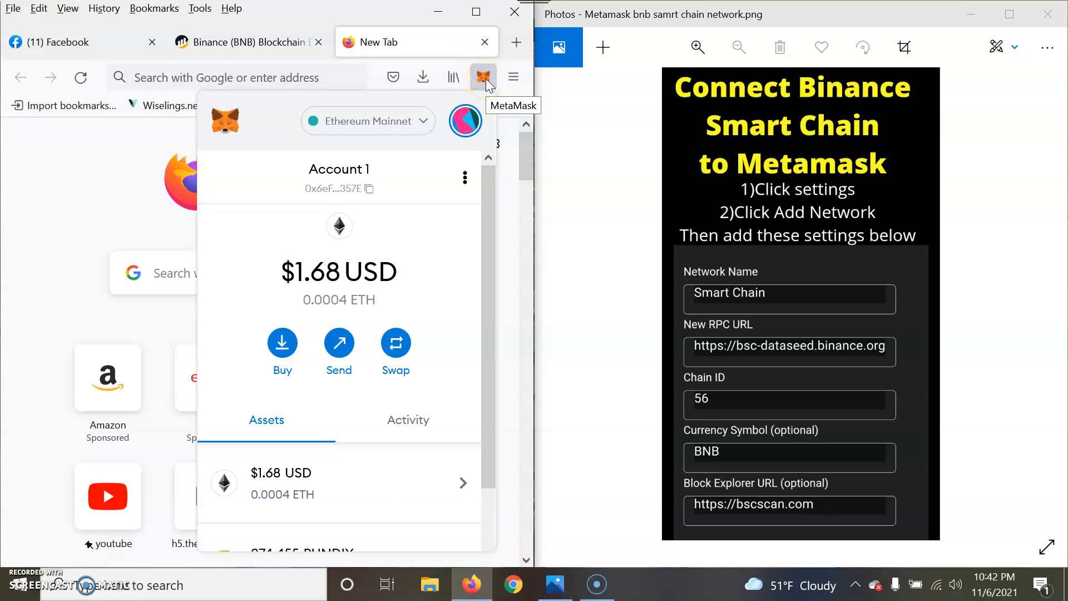
click(484, 77)
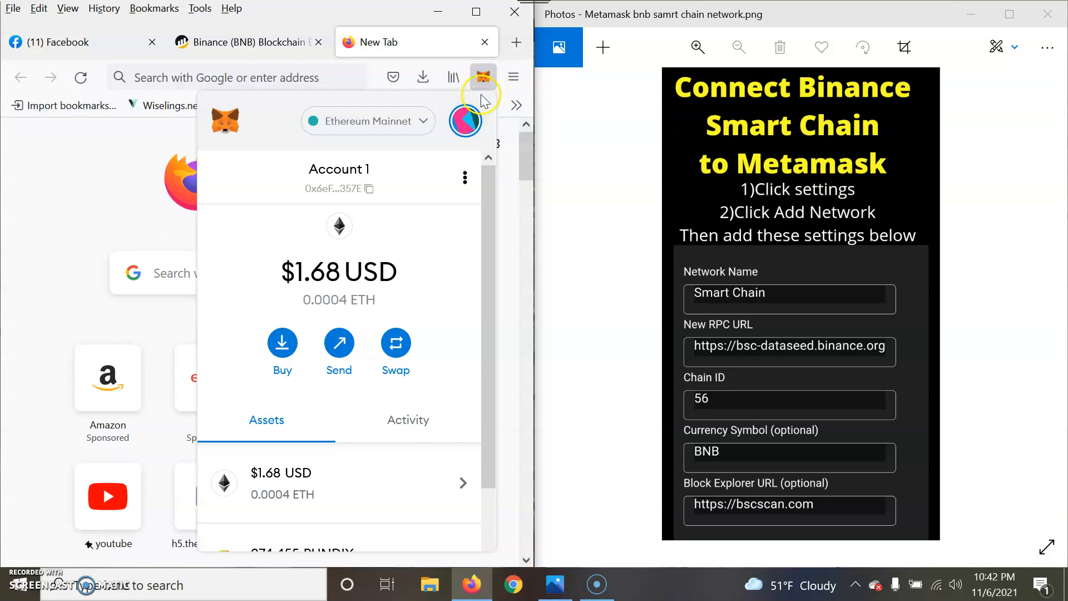
click(483, 77)
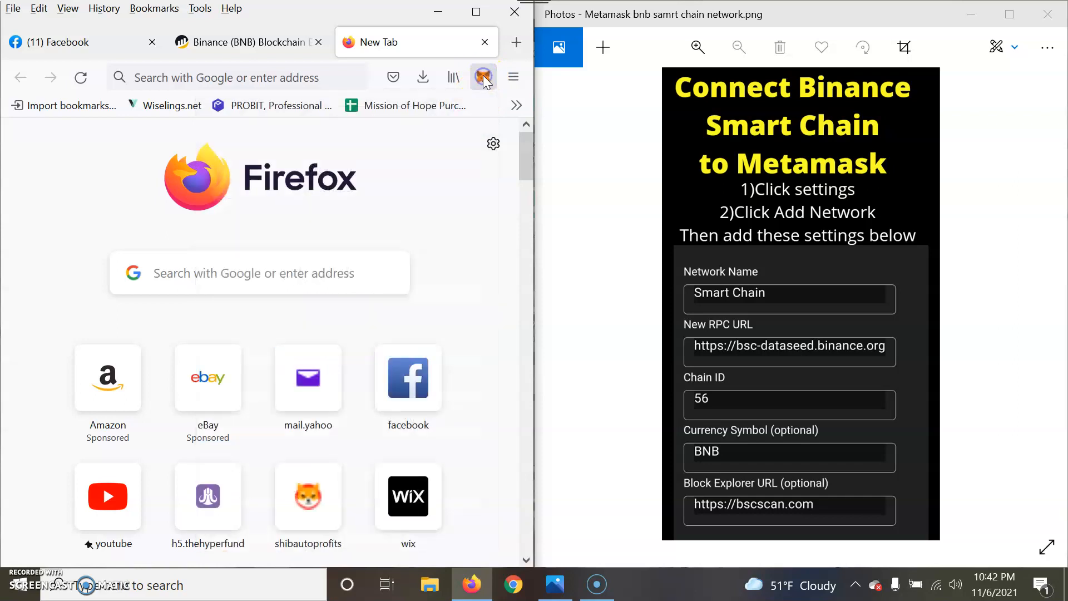
click(484, 76)
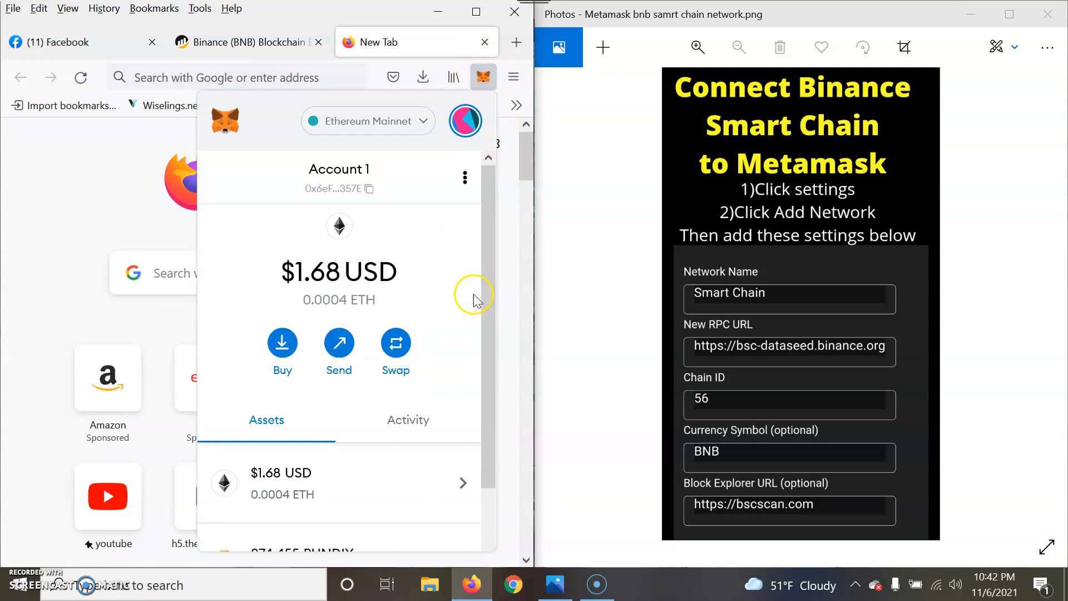
mouse_move(430, 179)
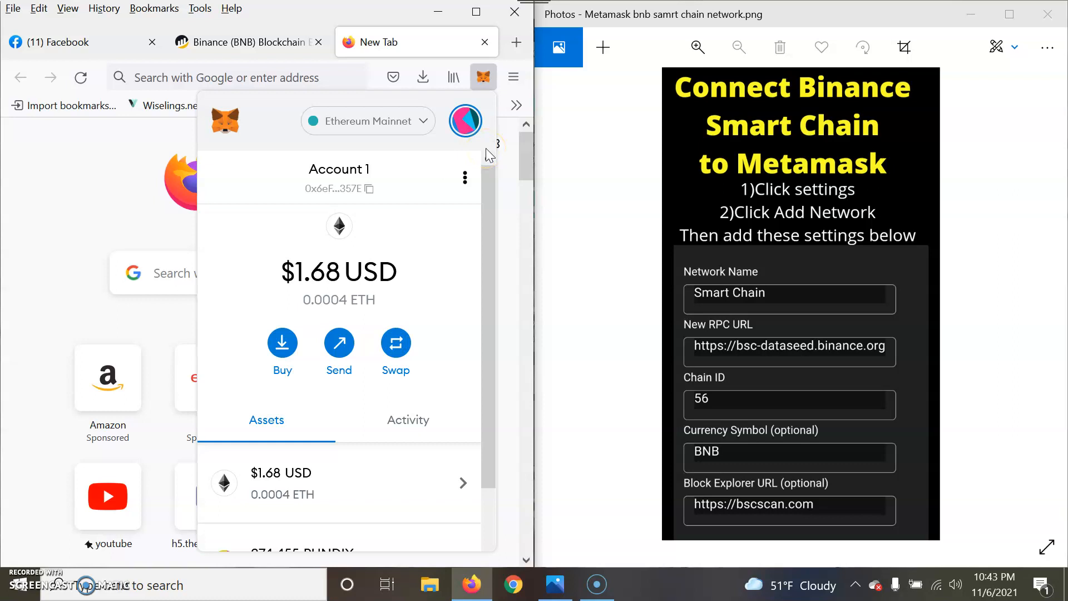
scroll(down, 3)
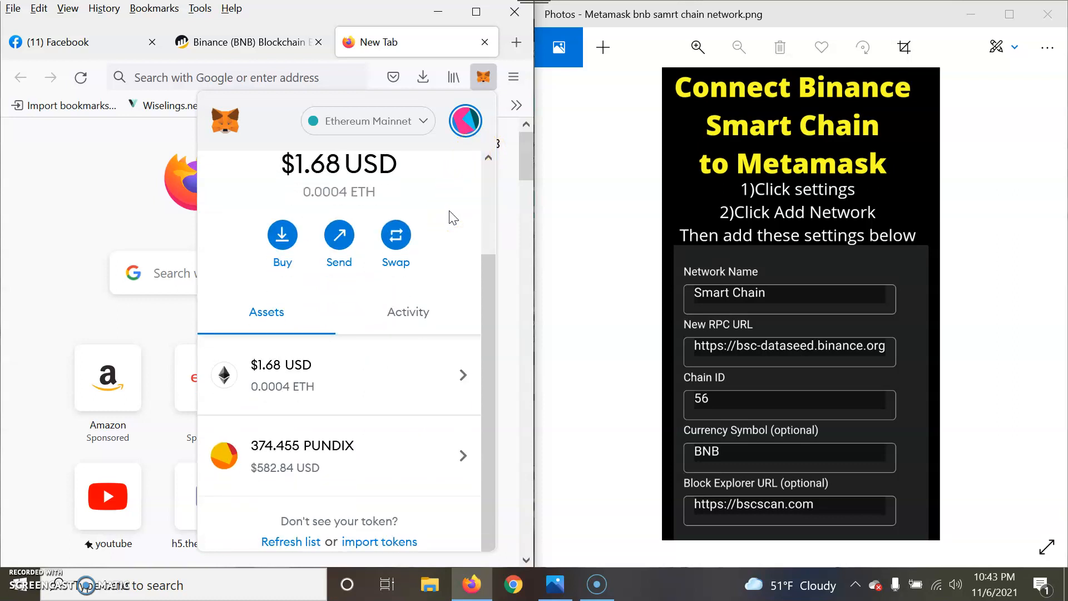
click(465, 121)
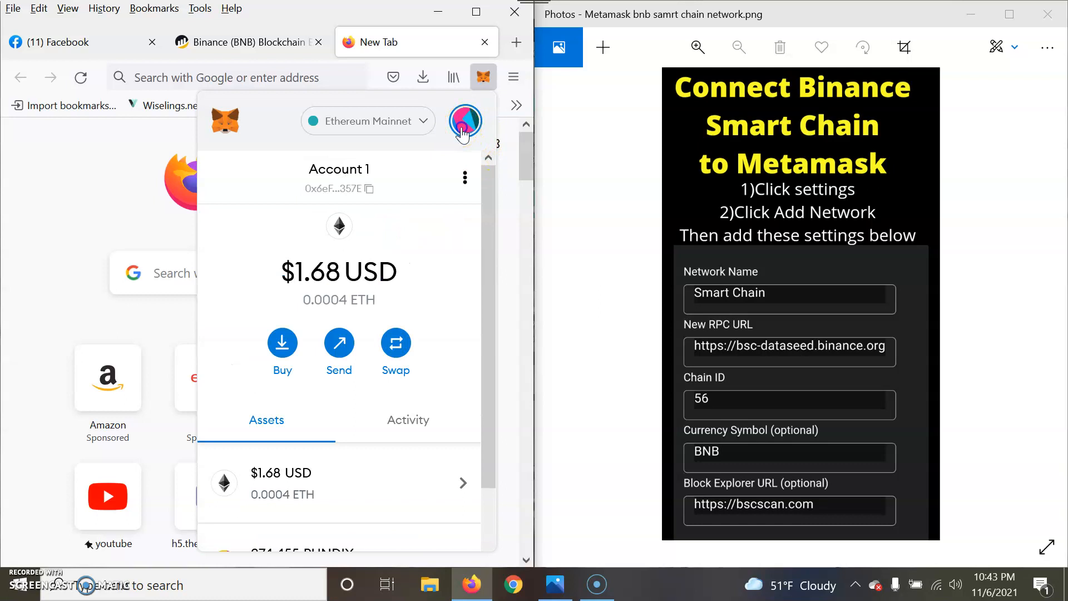
Reach MetaMask Settings from the account options, then return to the wallet panel.
click(465, 120)
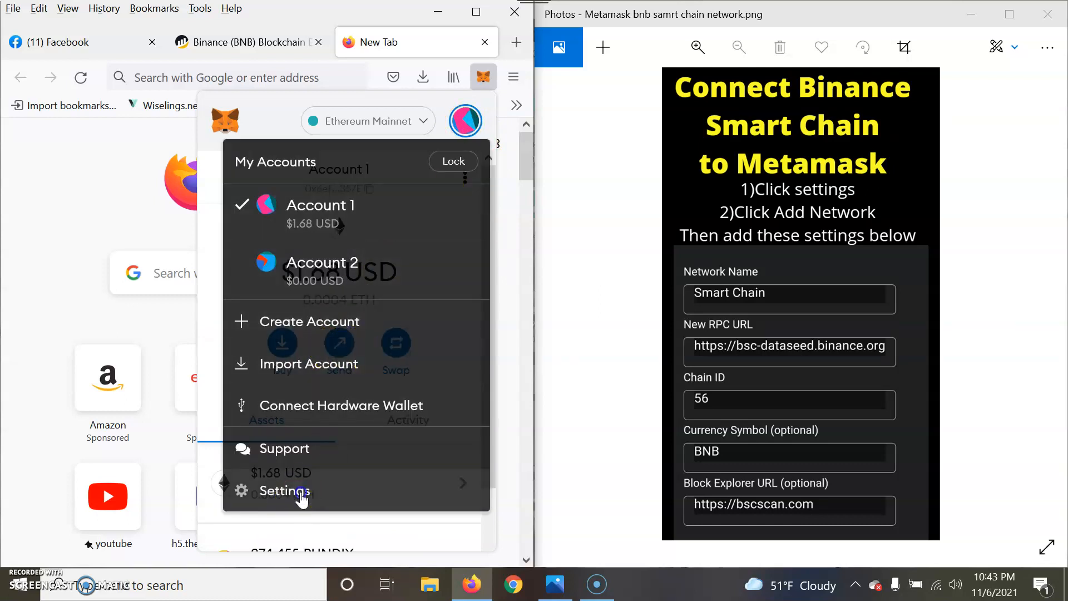
click(284, 491)
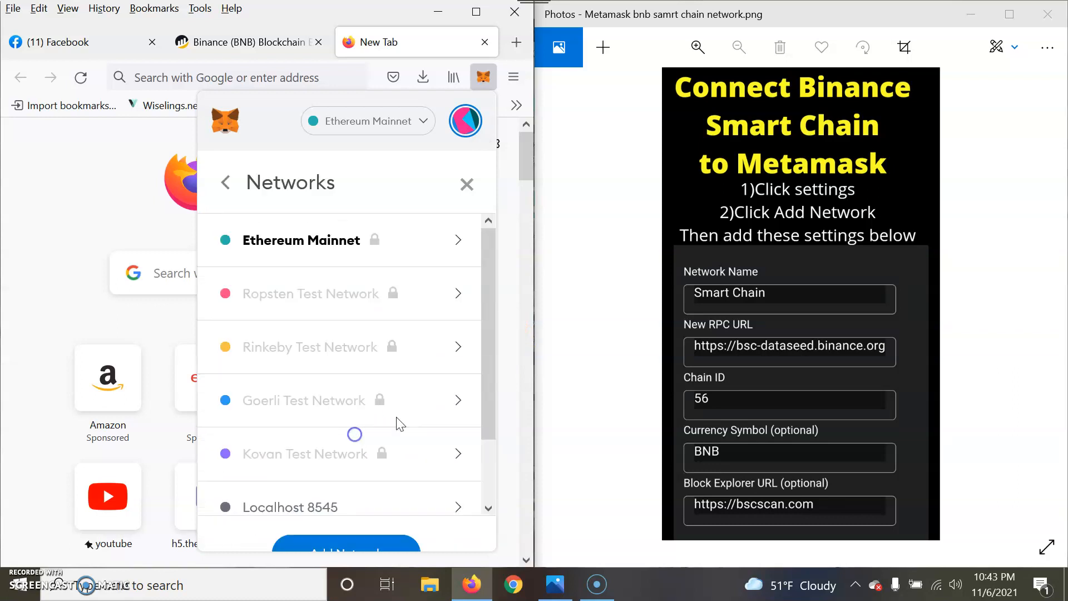
scroll(down, 3)
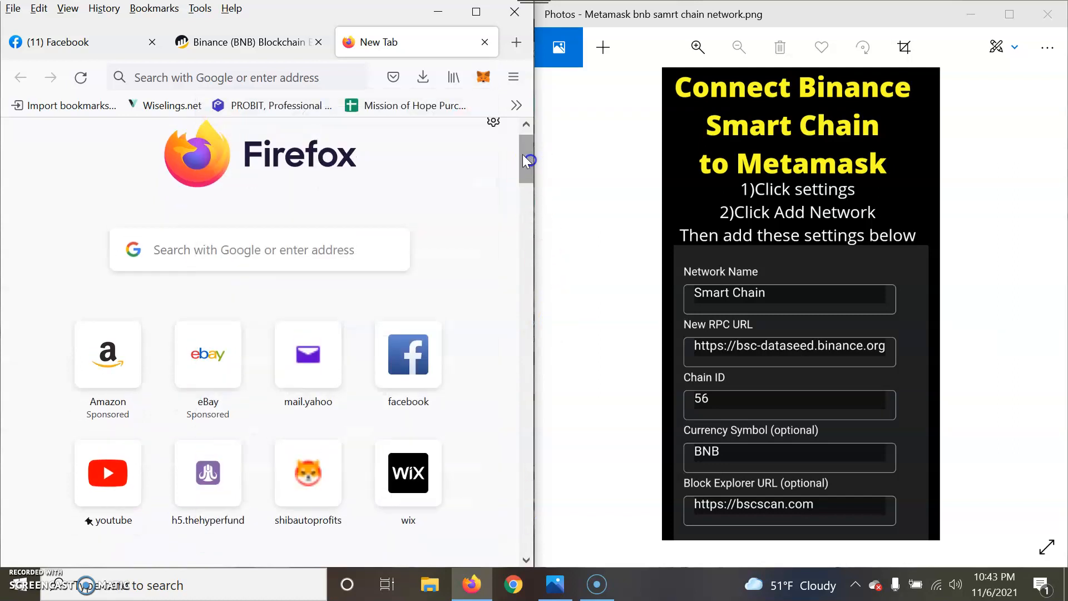
click(483, 77)
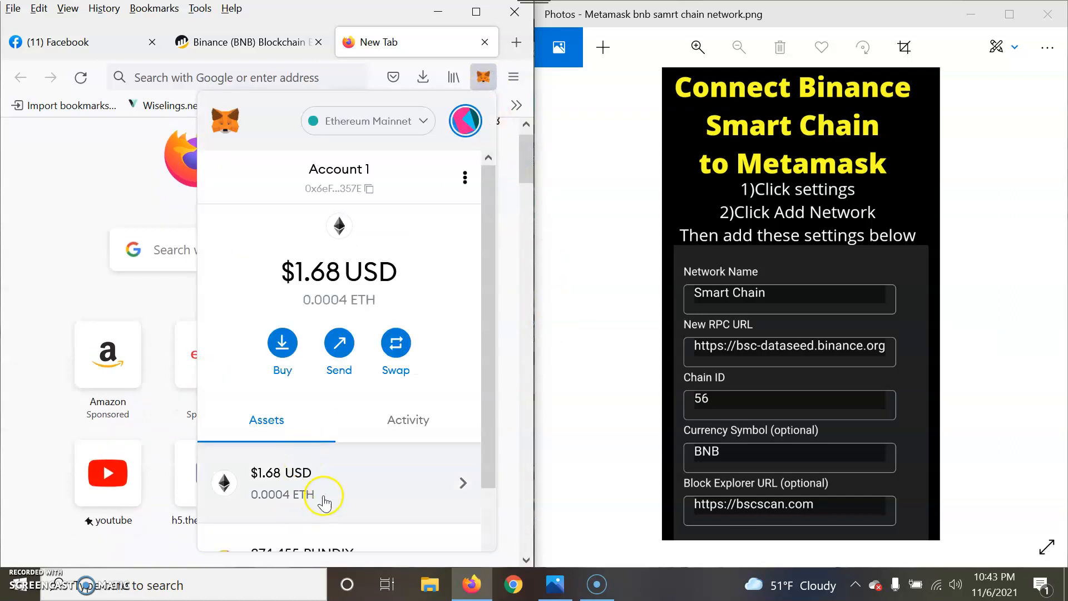
Go through account options and Settings to the Networks page listing Ethereum Mainnet and test networks.
click(465, 120)
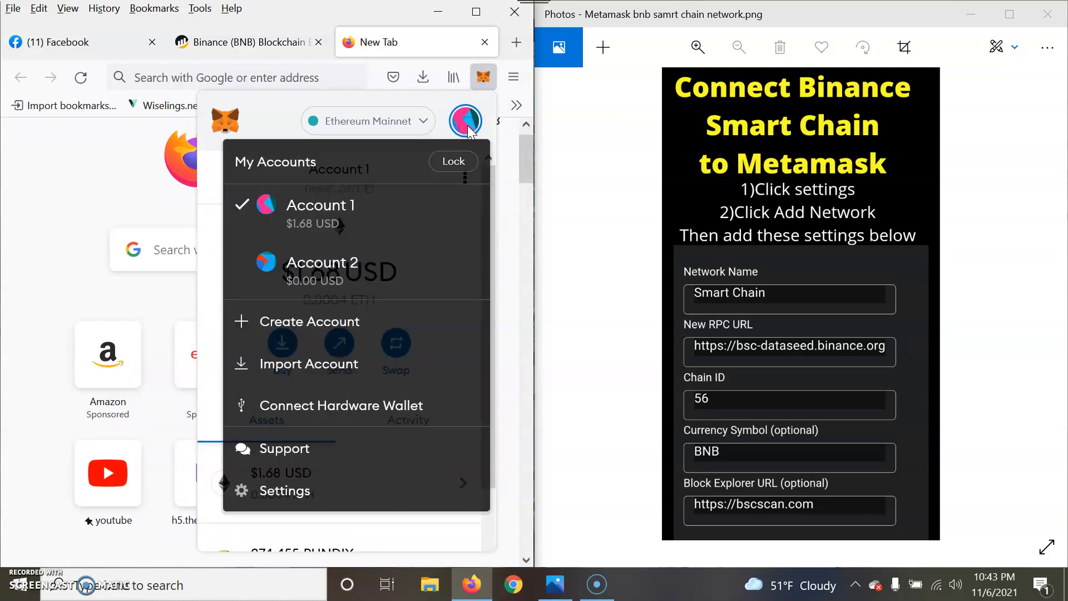
click(283, 491)
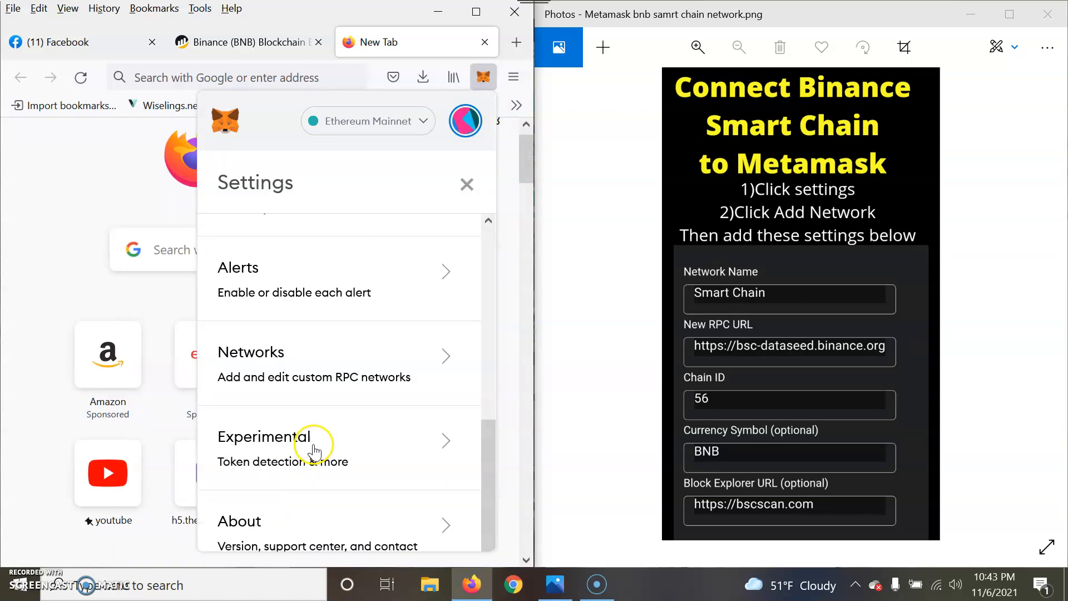
click(251, 352)
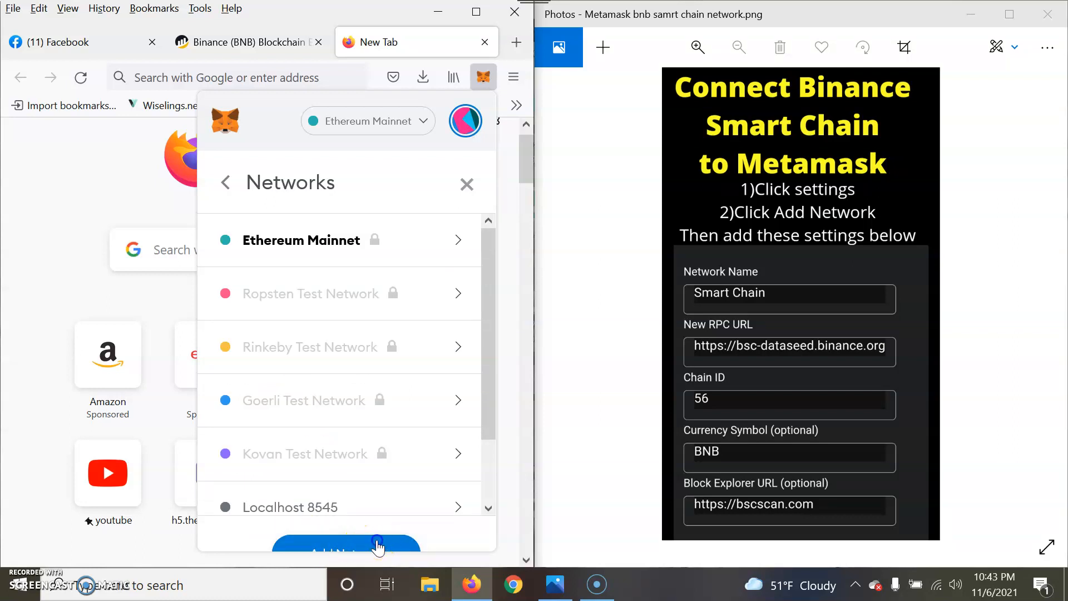
click(347, 545)
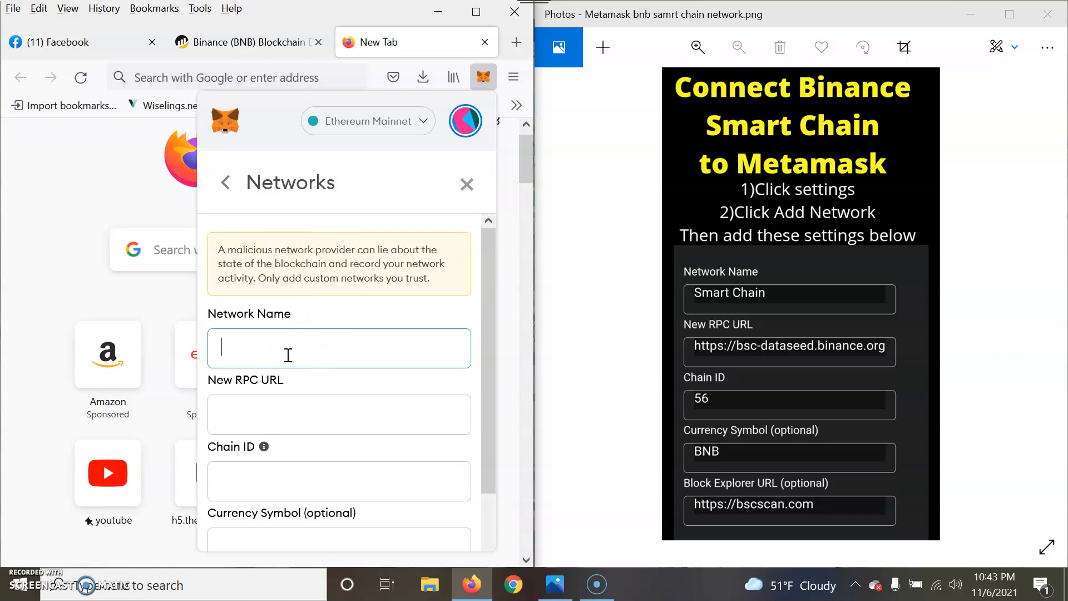
text(Smart Ch)
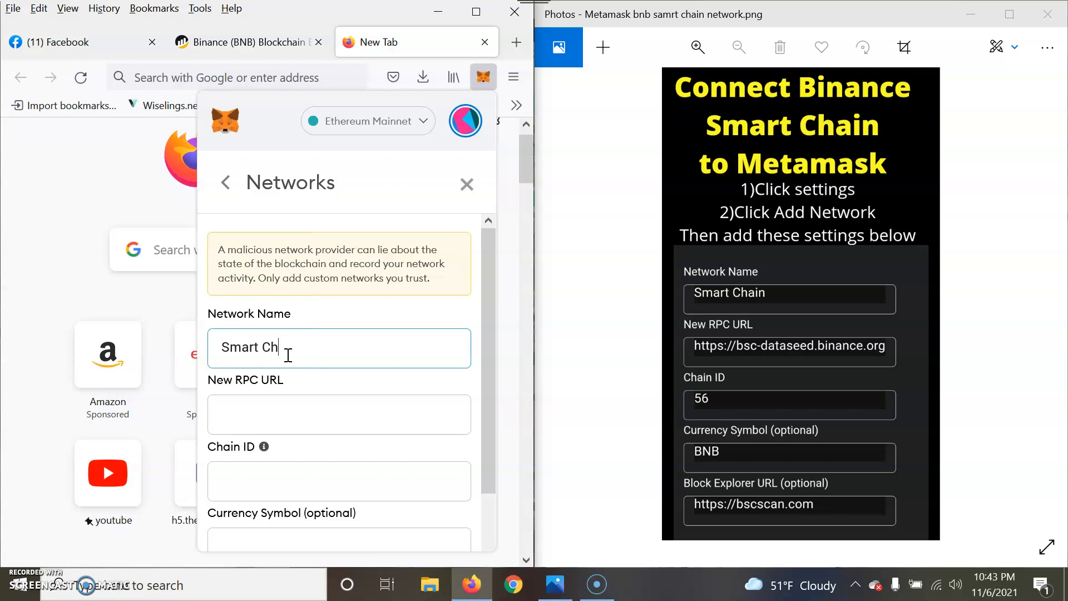
click(338, 414)
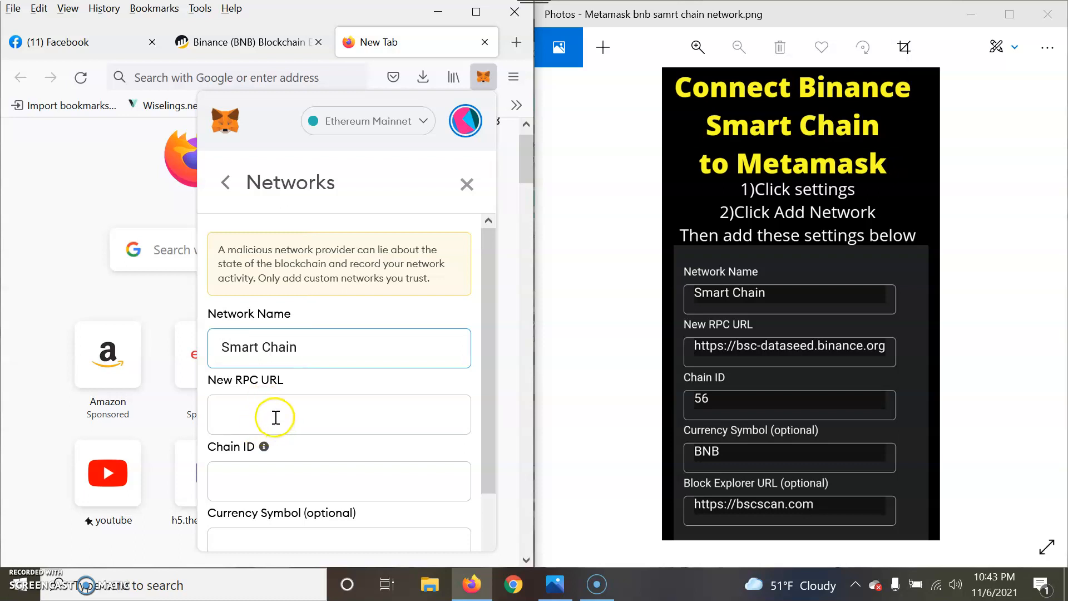
click(339, 414)
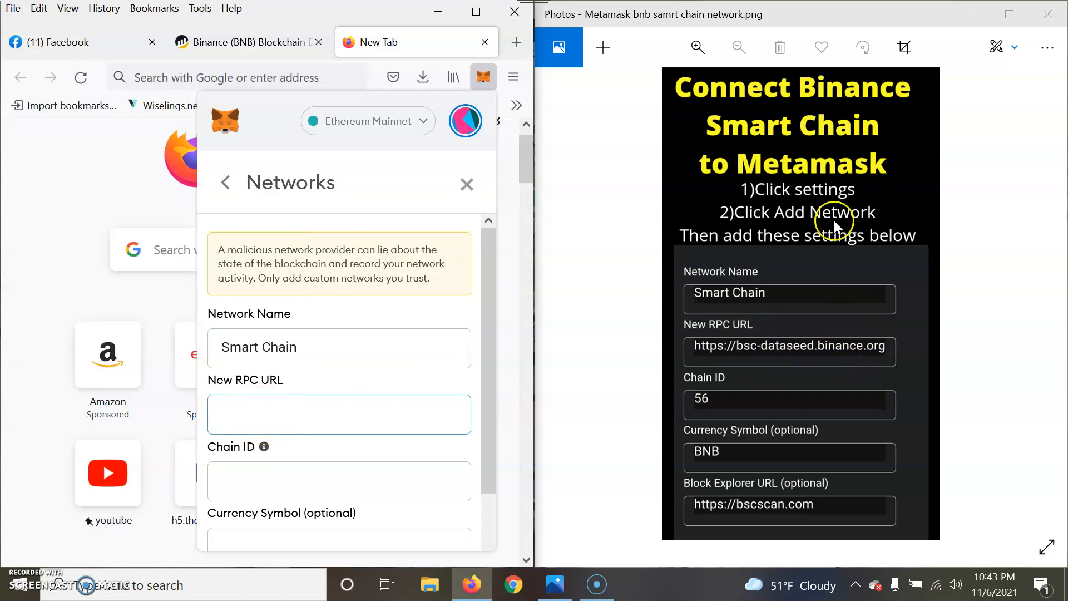
text(h)
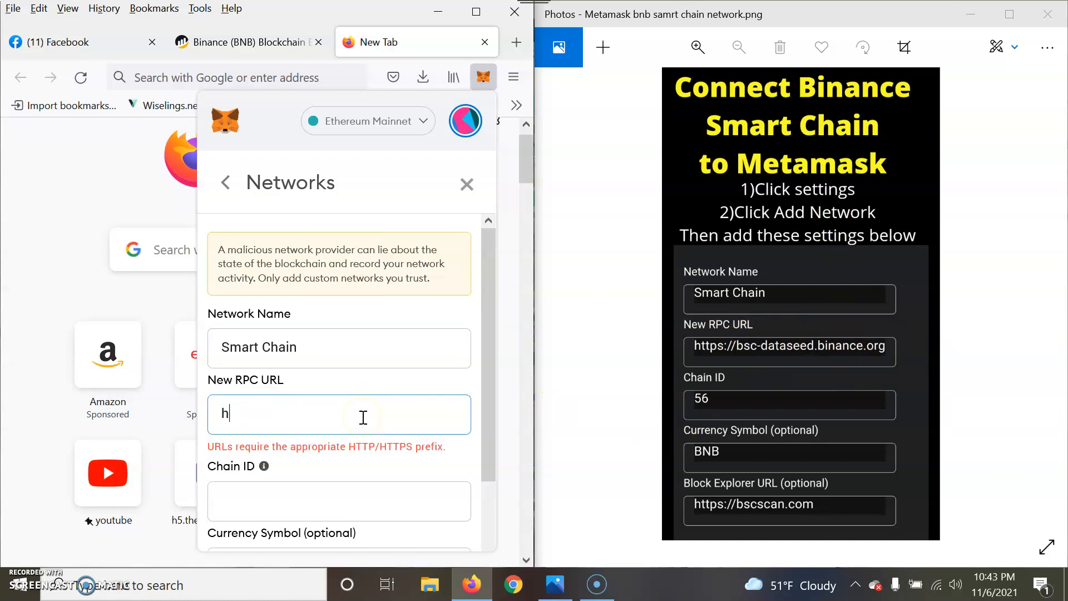
text(ttp)
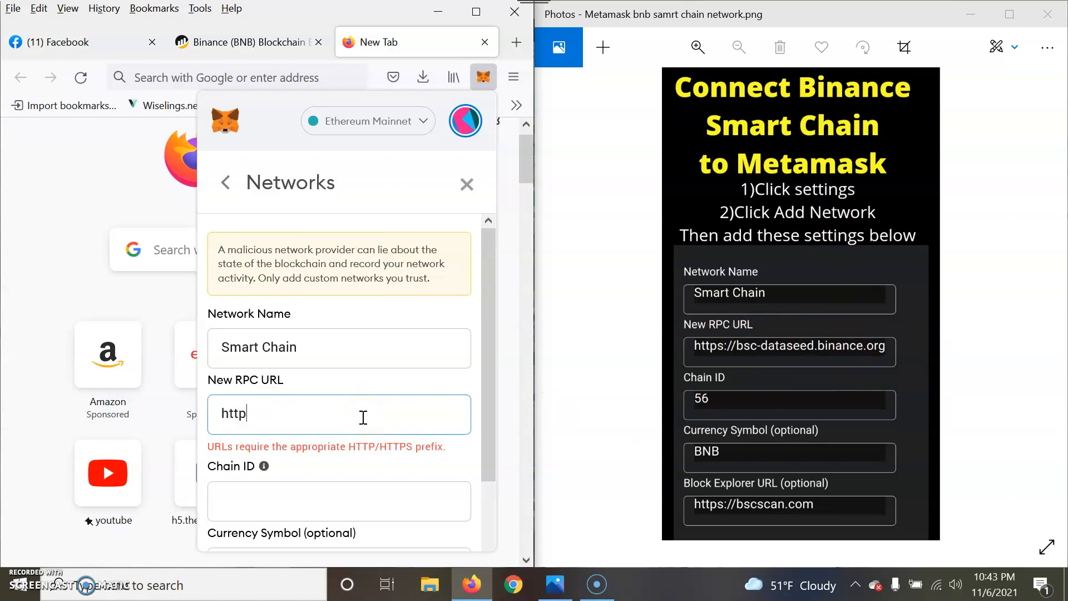
text(S)
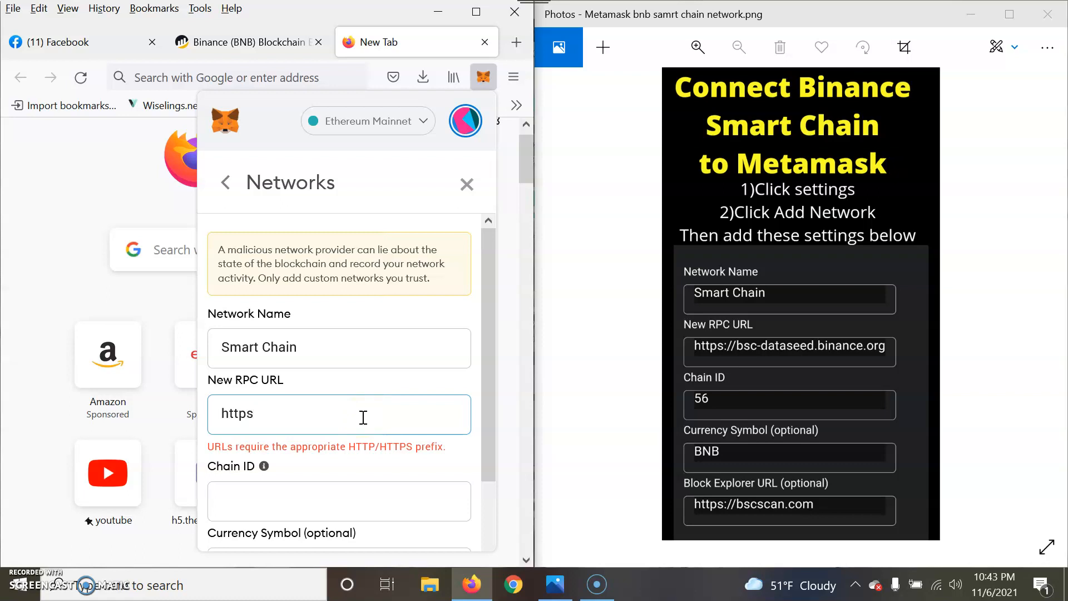
text(:)
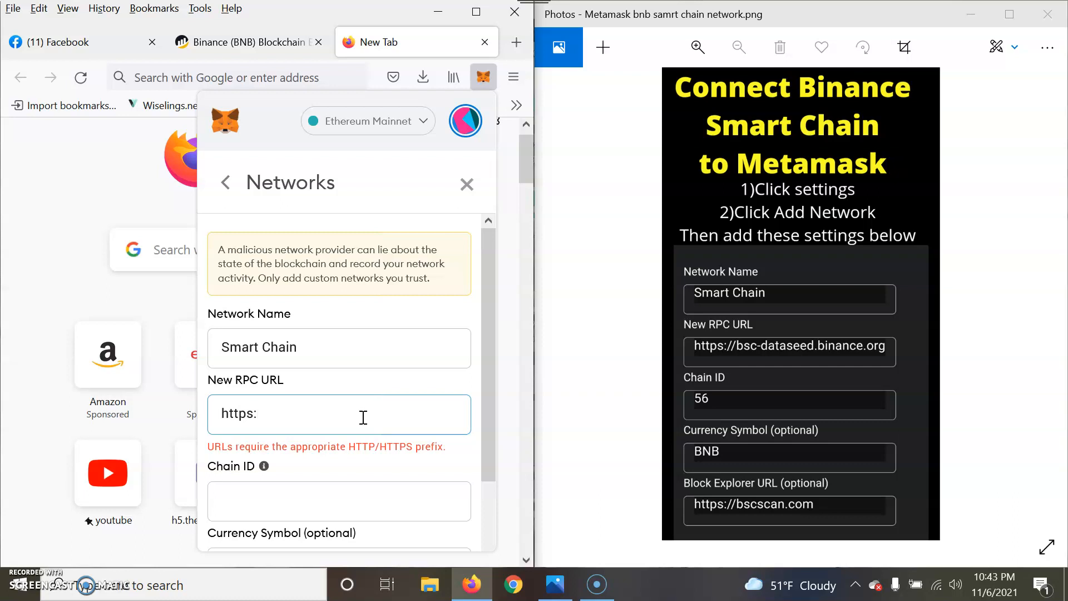
text(//)
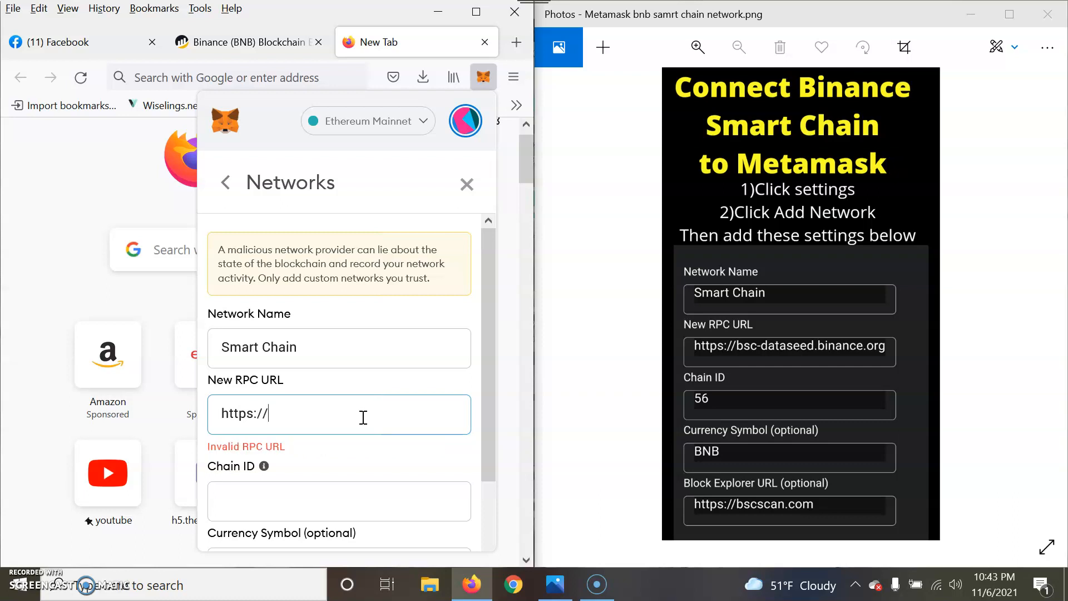
text(bsc)
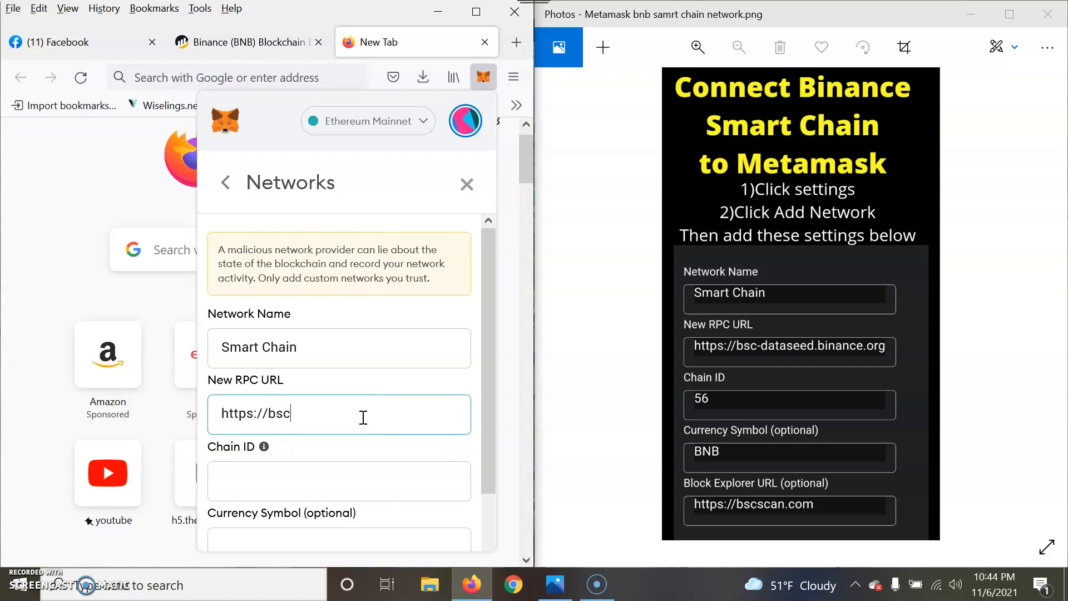
text(-dataseed)
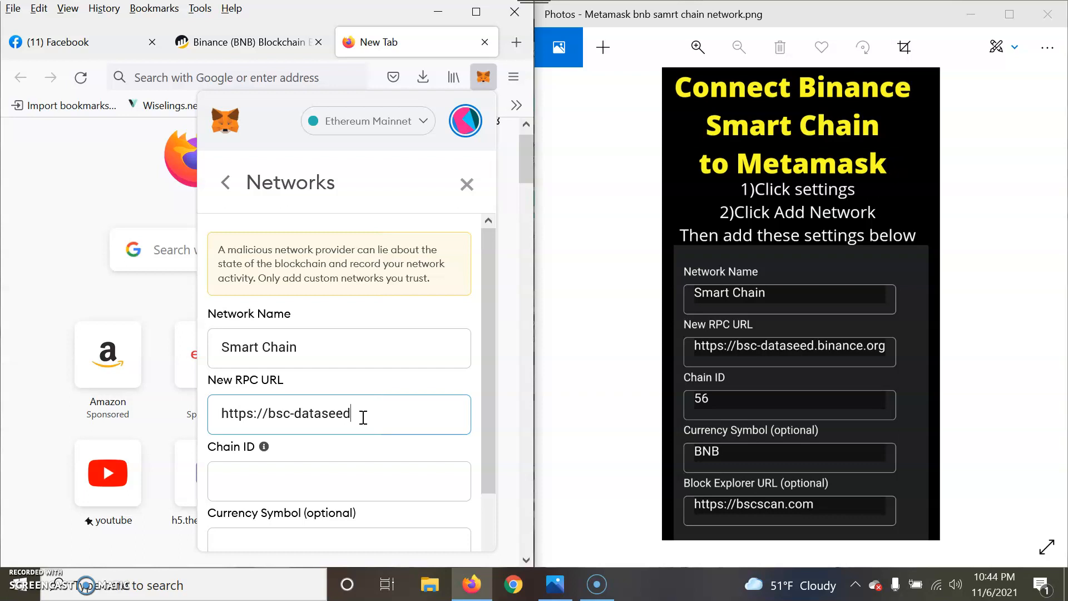
text(.)
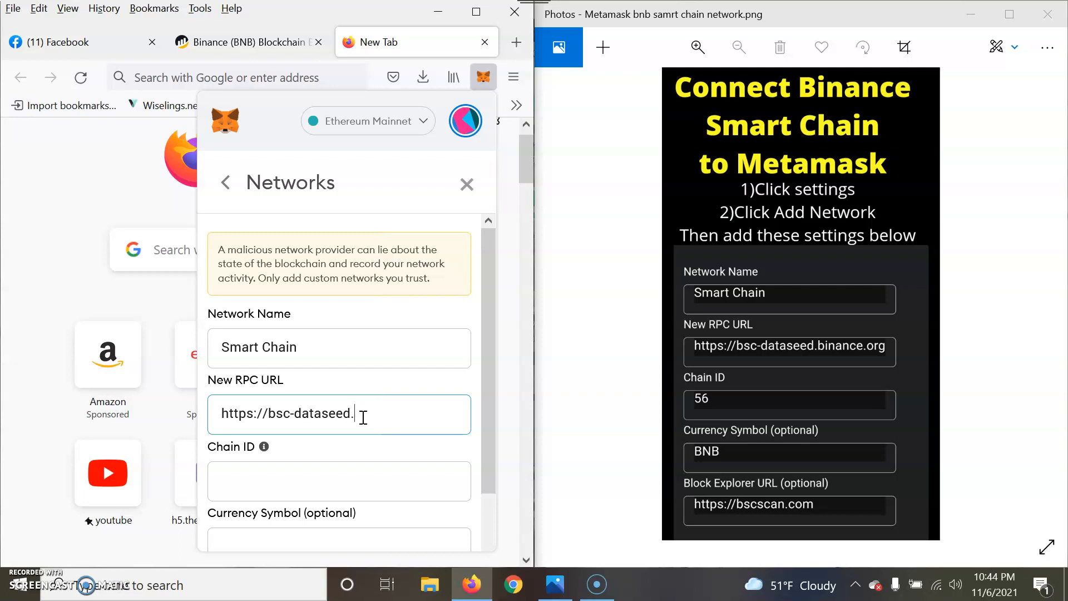
text(bin)
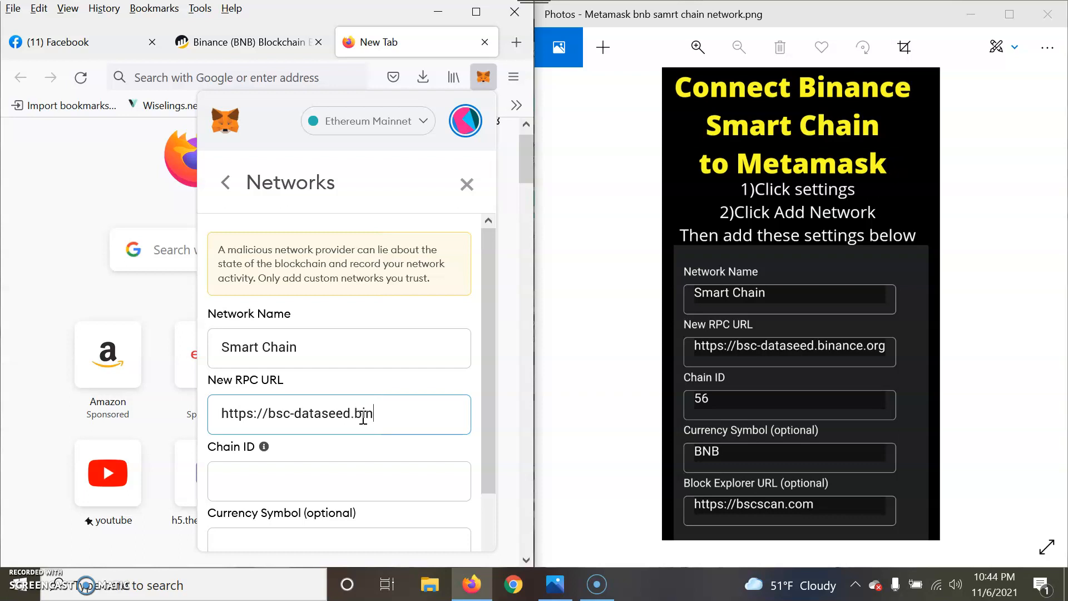
text(ance)
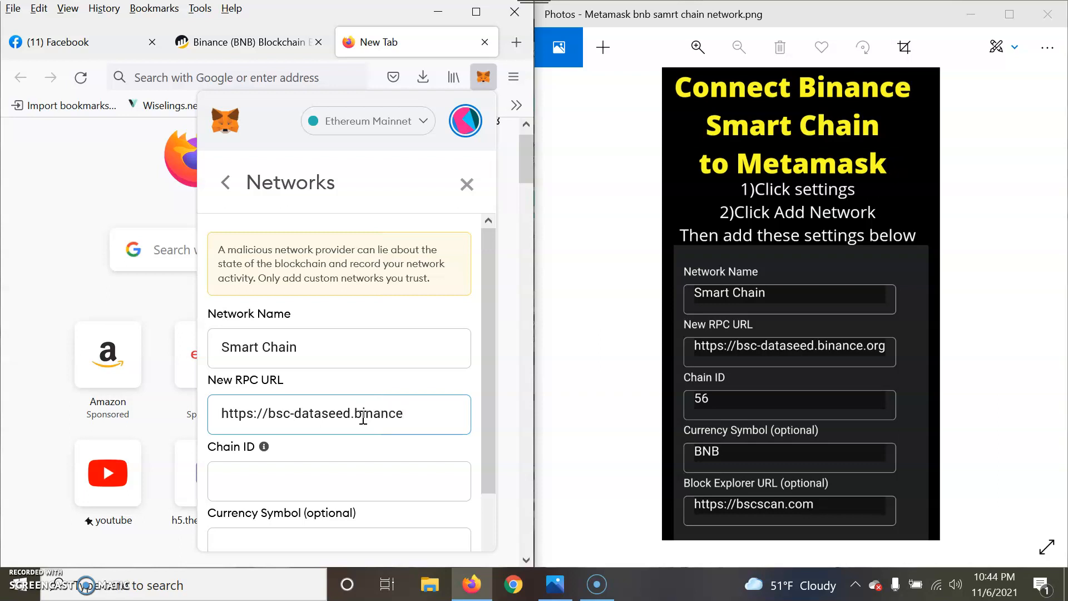
text(.org)
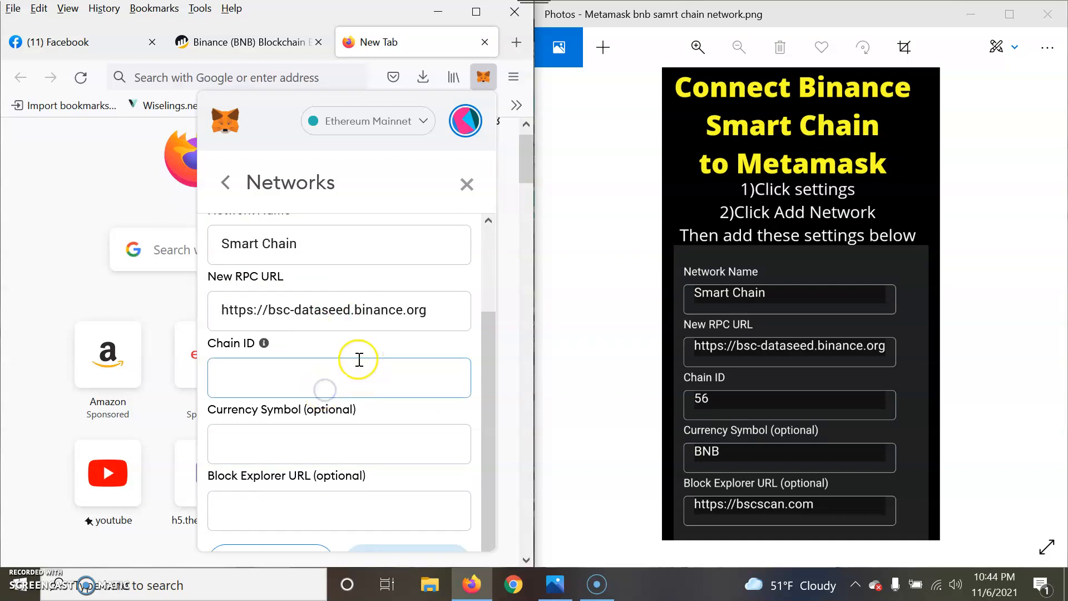
text(56)
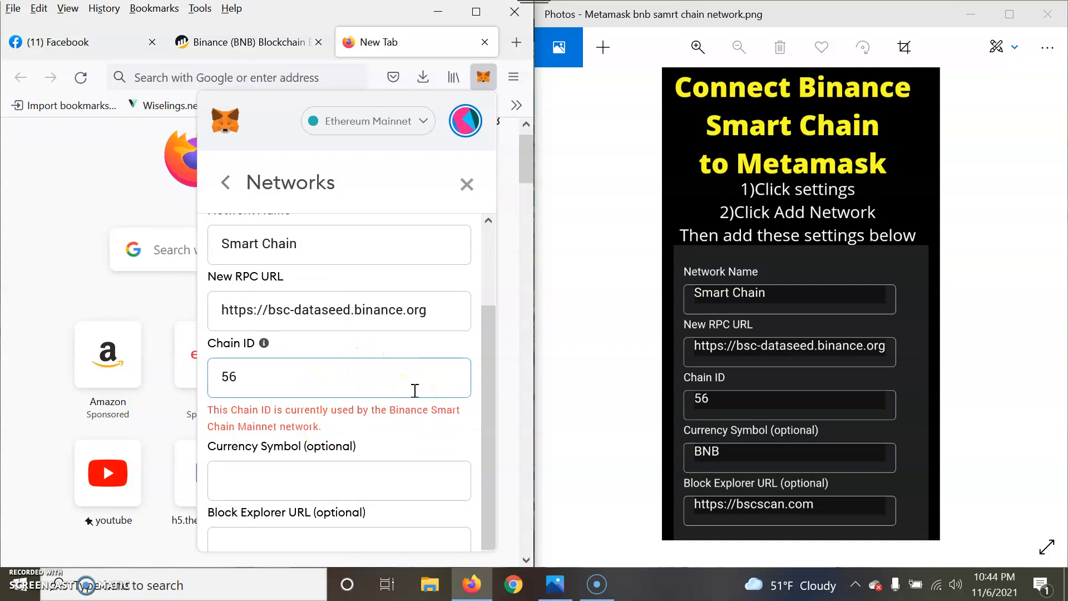
click(339, 481)
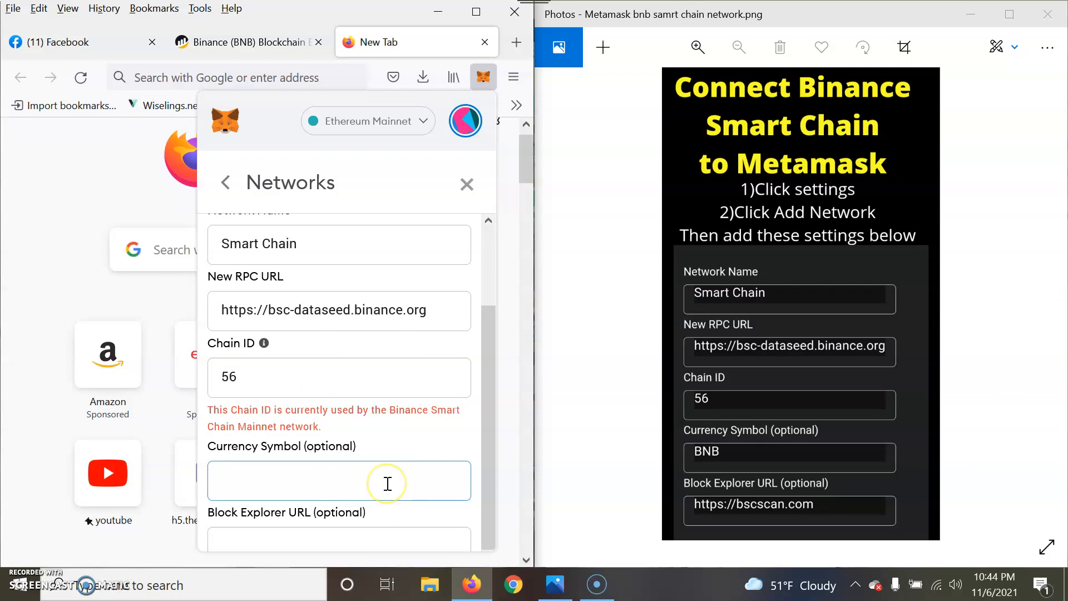
text(BNB)
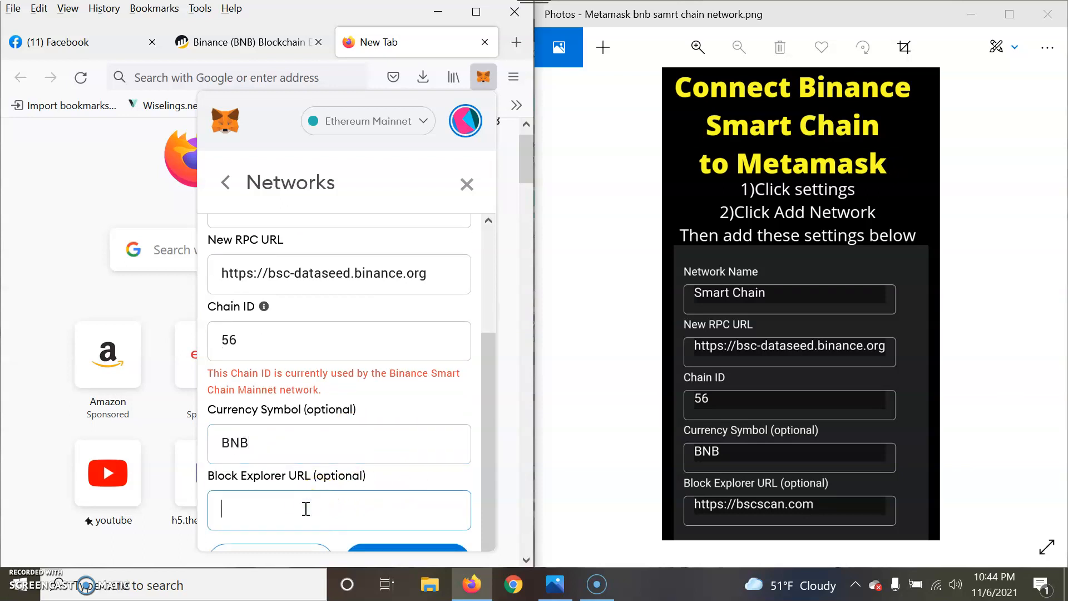
text(https://bscscan.co)
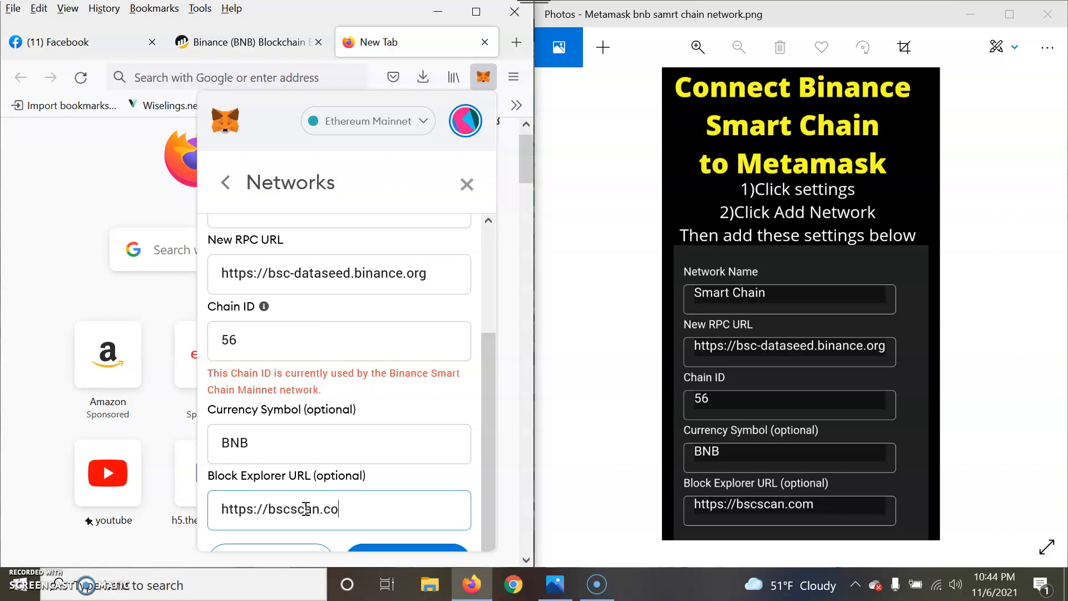
text(m)
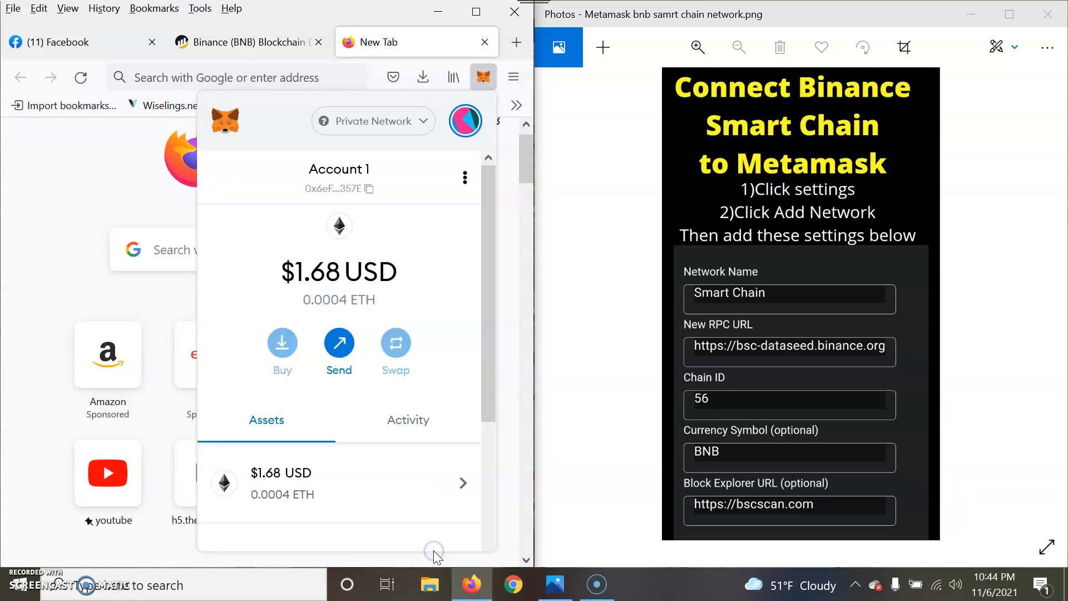
Show the wallet on Smart Chain with 0.0082 BNB, scrolled down to the Import tokens link.
click(373, 120)
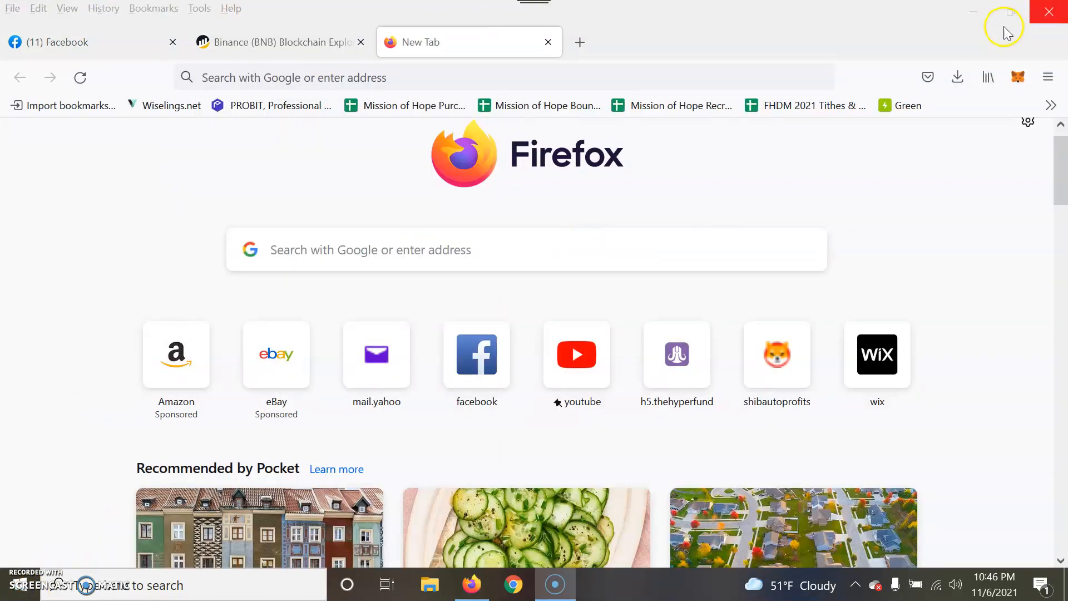
click(1018, 77)
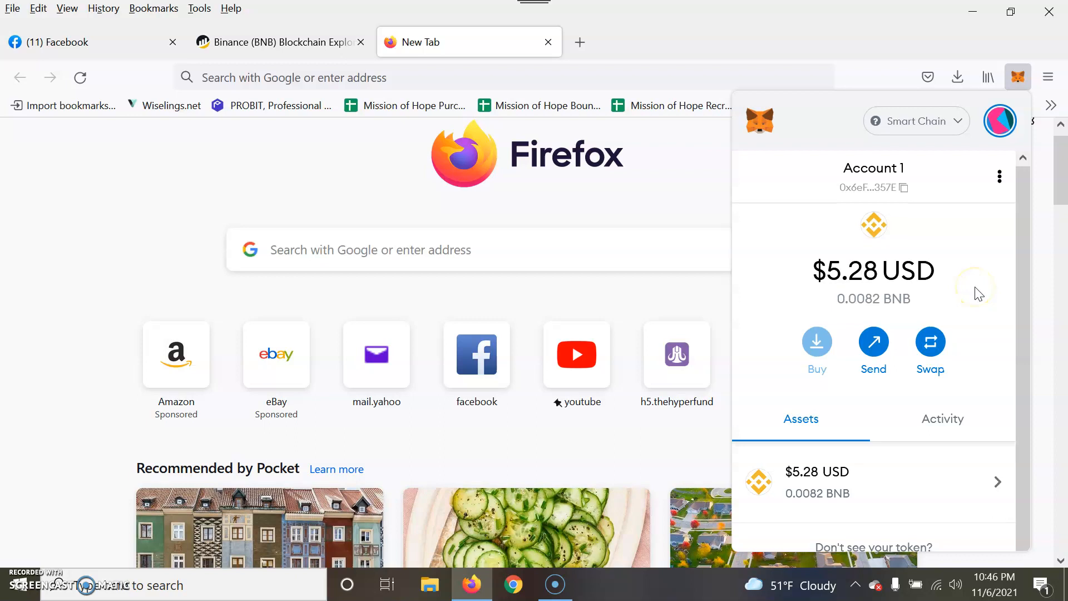
scroll(down, 3)
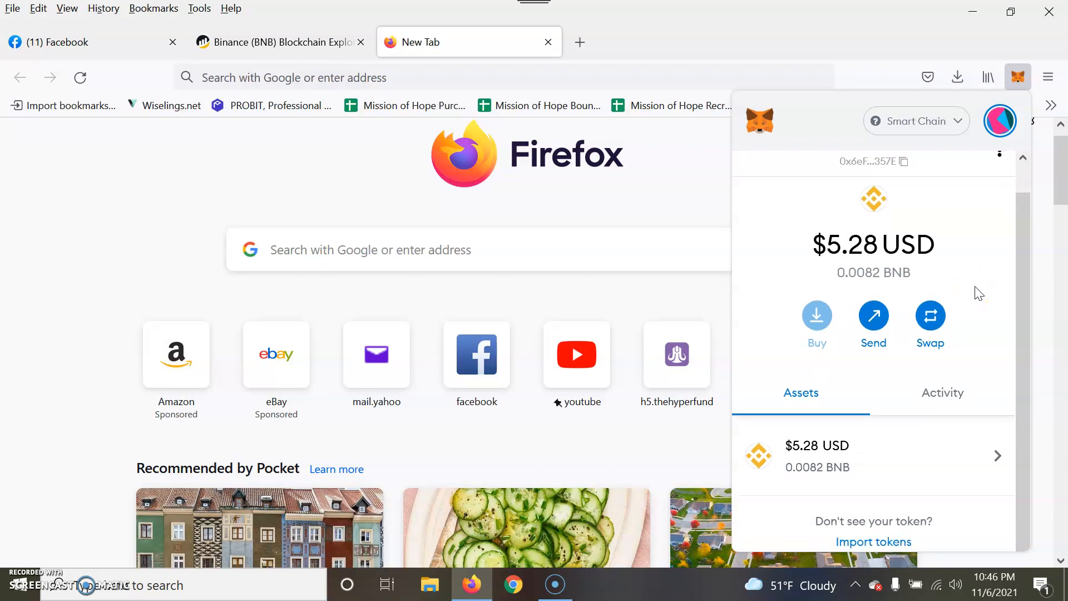
mouse_move(266, 41)
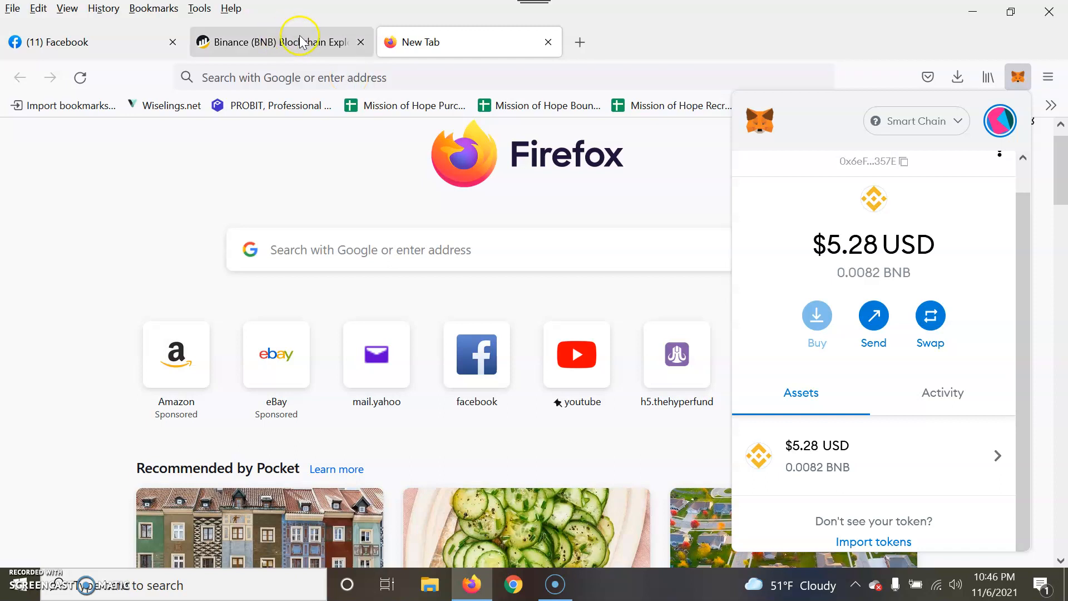
mouse_move(372, 171)
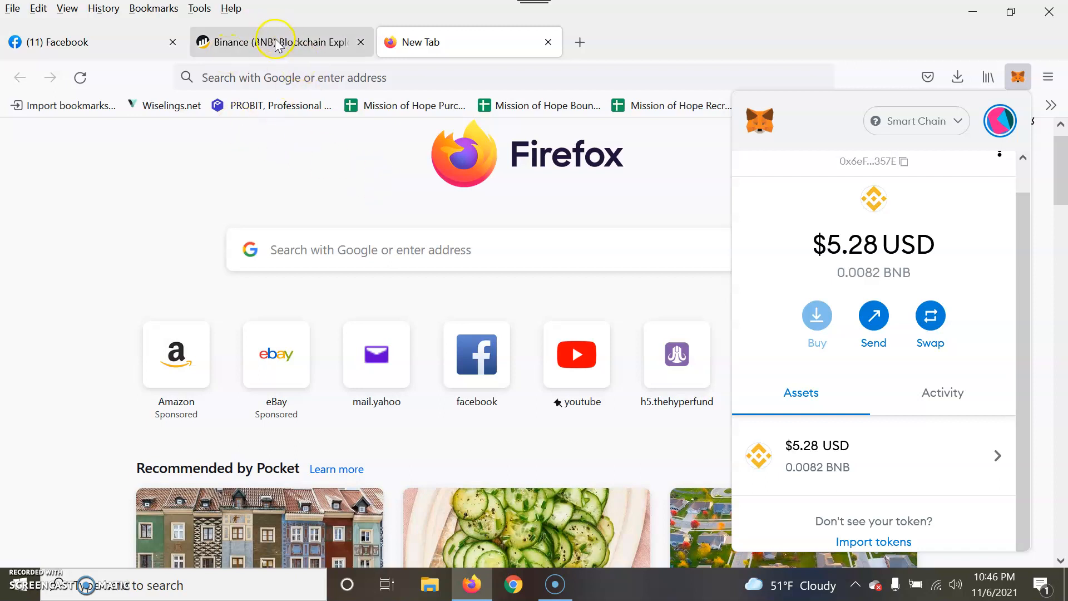
Search BscScan for 'Shib' and open the Binance-Peg SHIBA INU Token page with its contract address.
click(276, 41)
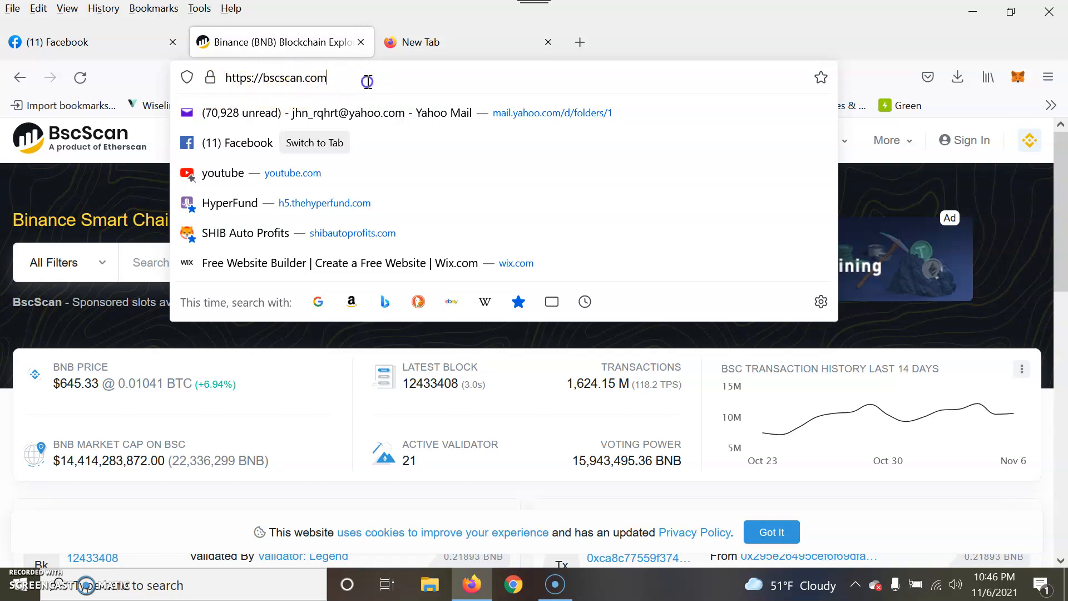
mouse_move(408, 80)
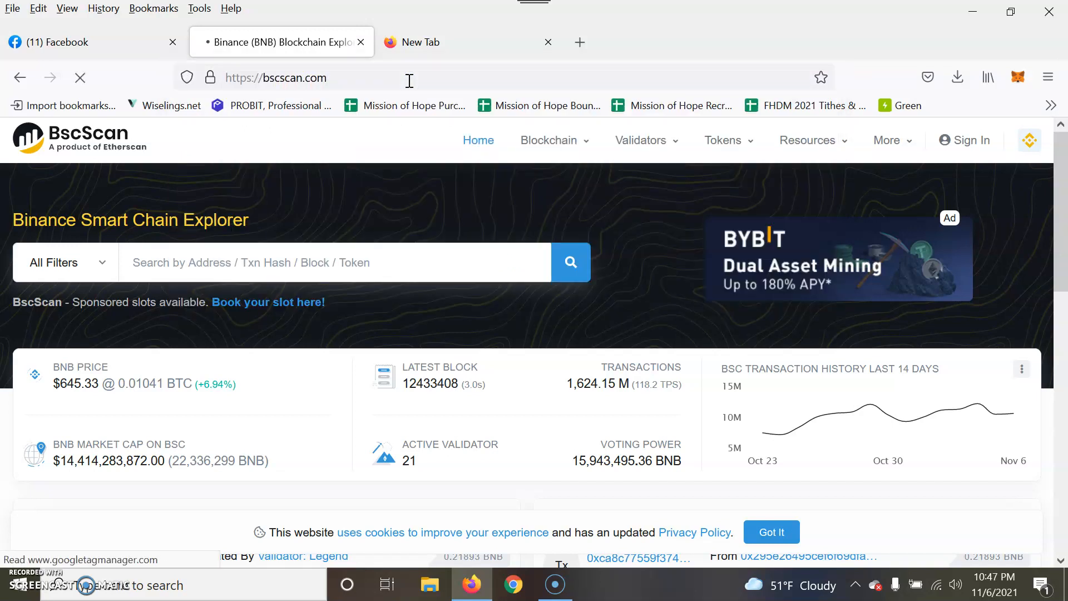
scroll(down, 3)
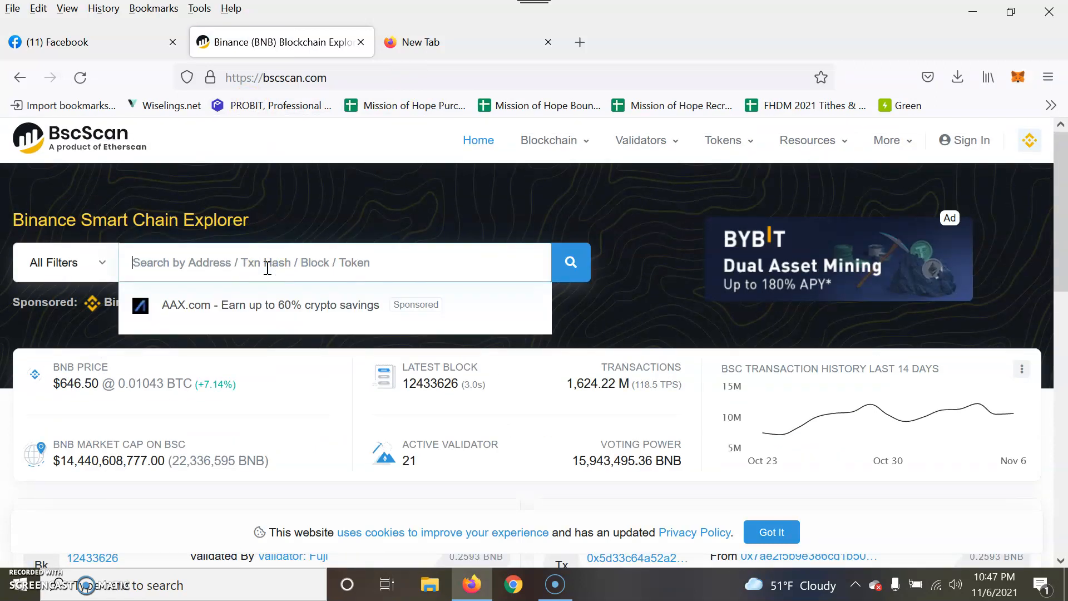
text(Shib)
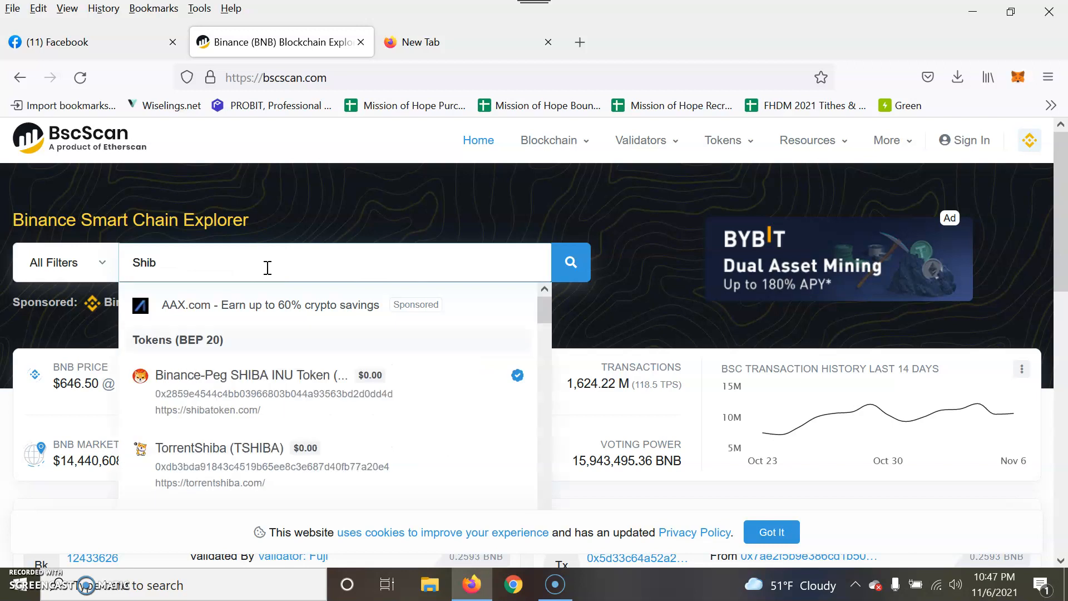
mouse_move(303, 383)
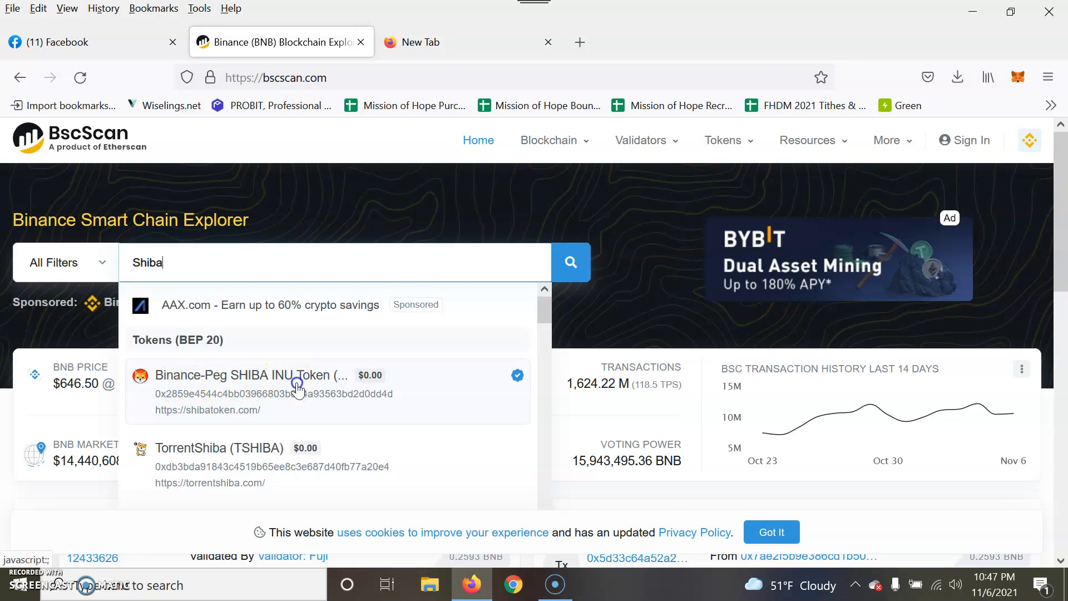
click(261, 375)
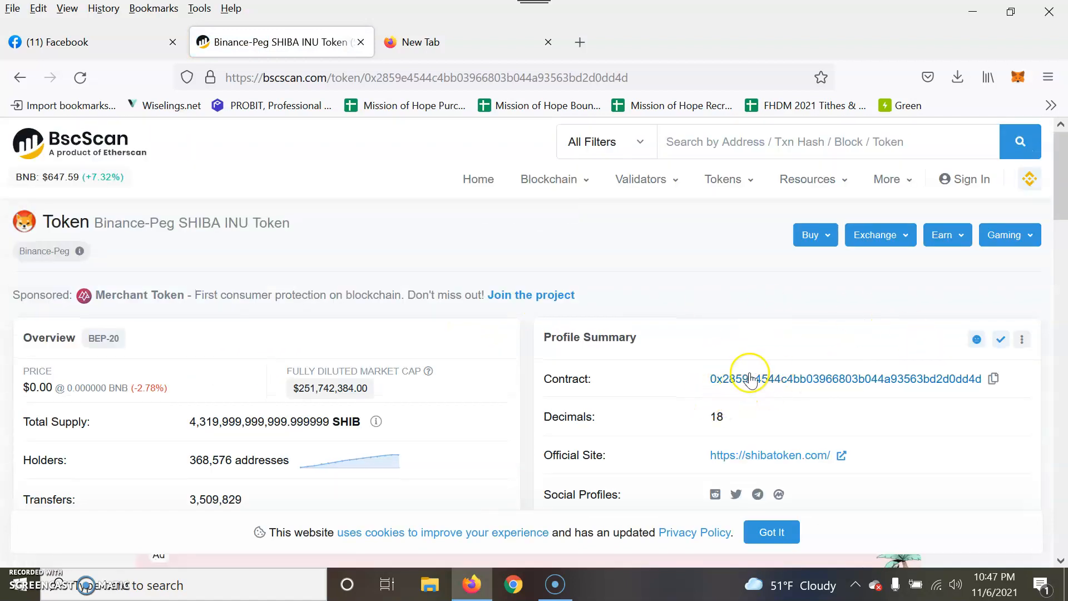
mouse_move(716, 382)
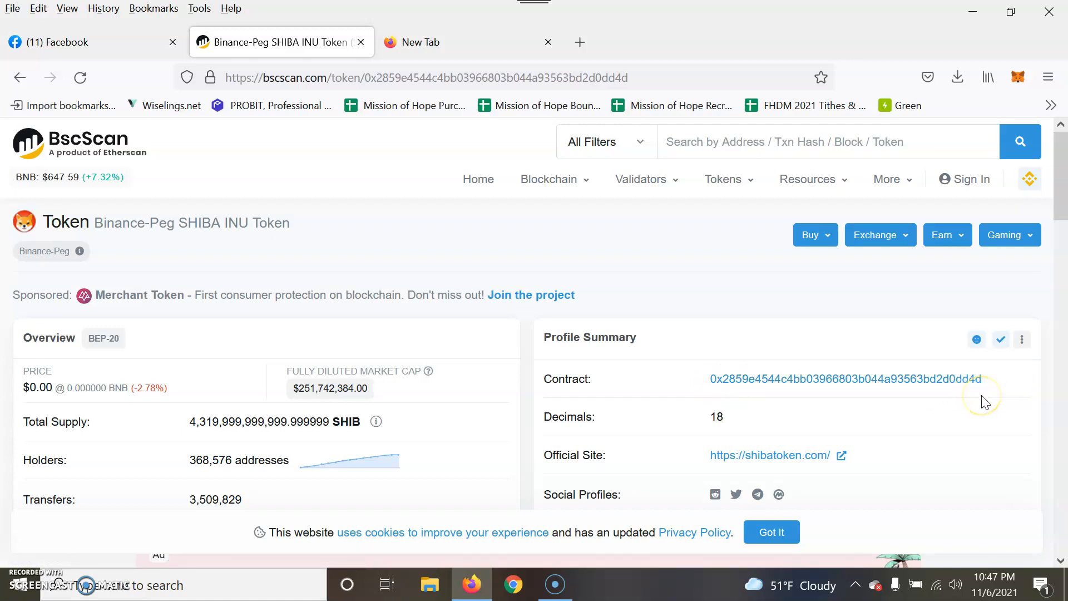
mouse_move(856, 443)
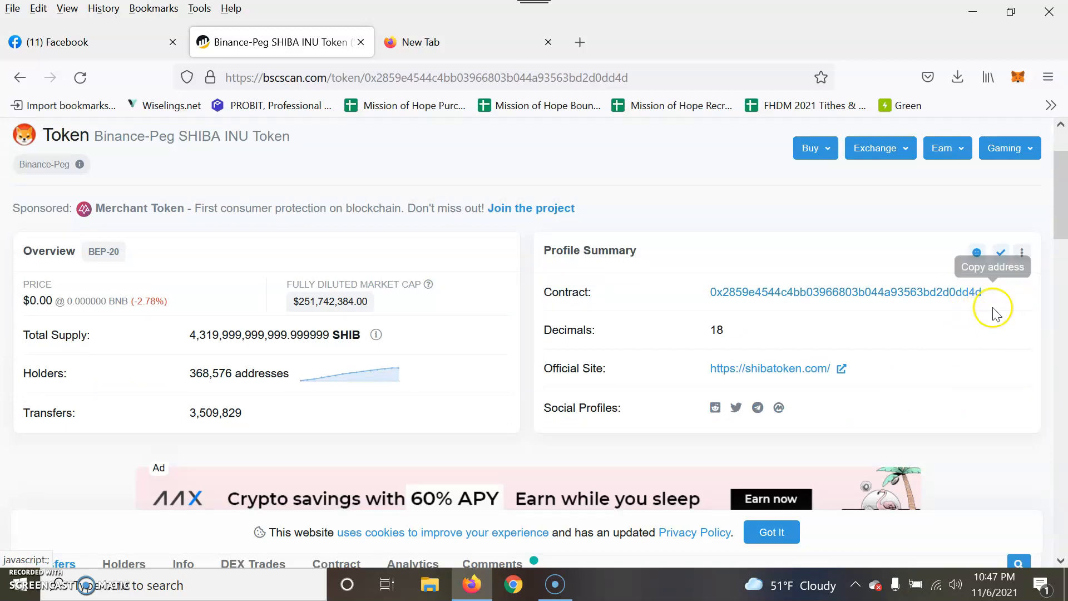
Copy the SHIB contract address from BscScan and start importing a custom token in MetaMask.
click(977, 253)
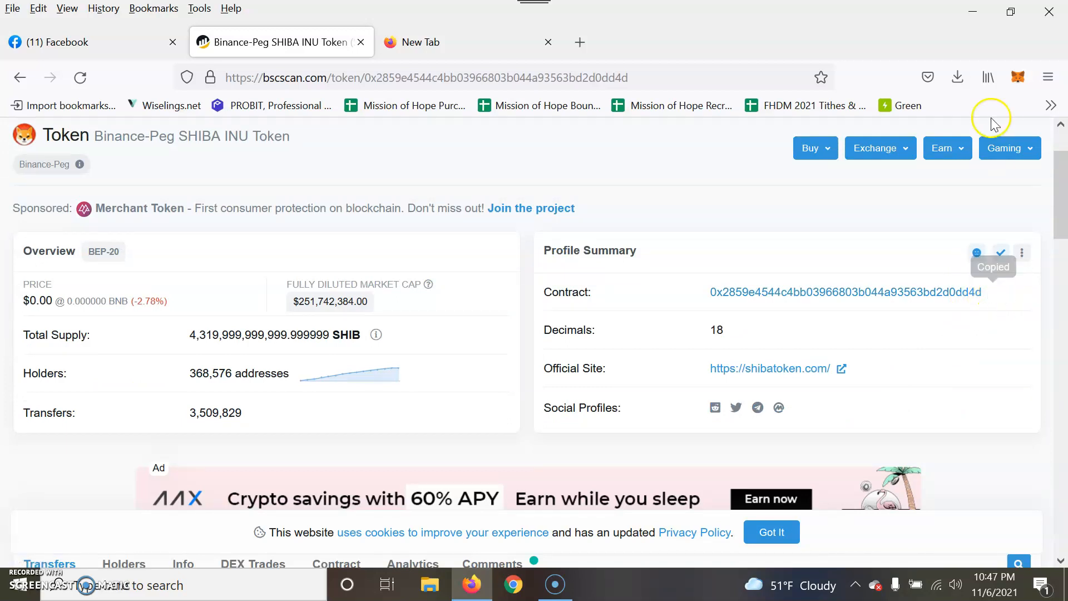
click(1019, 77)
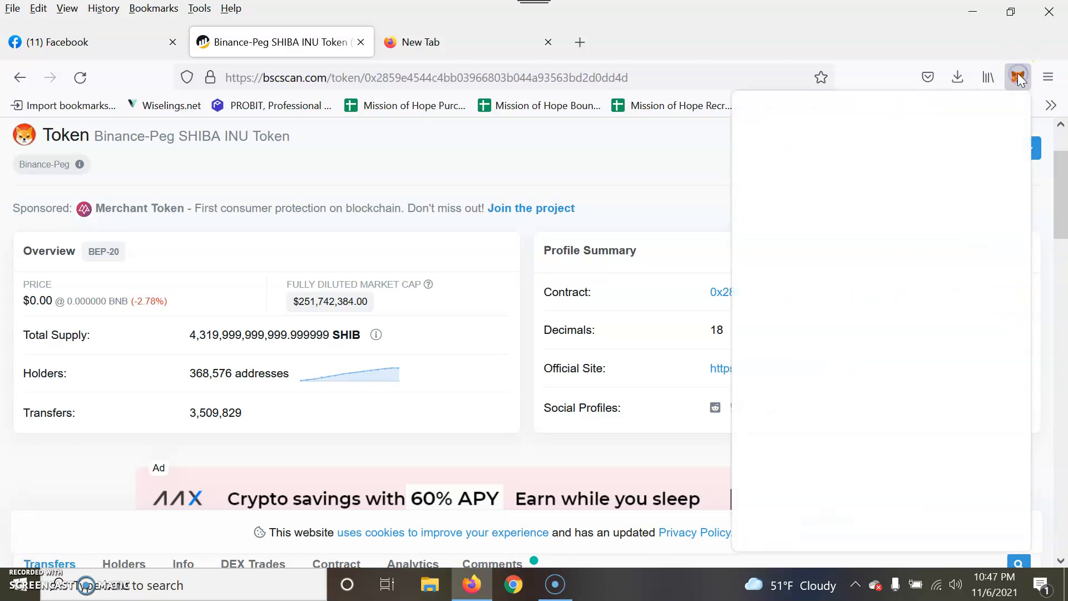
click(1018, 77)
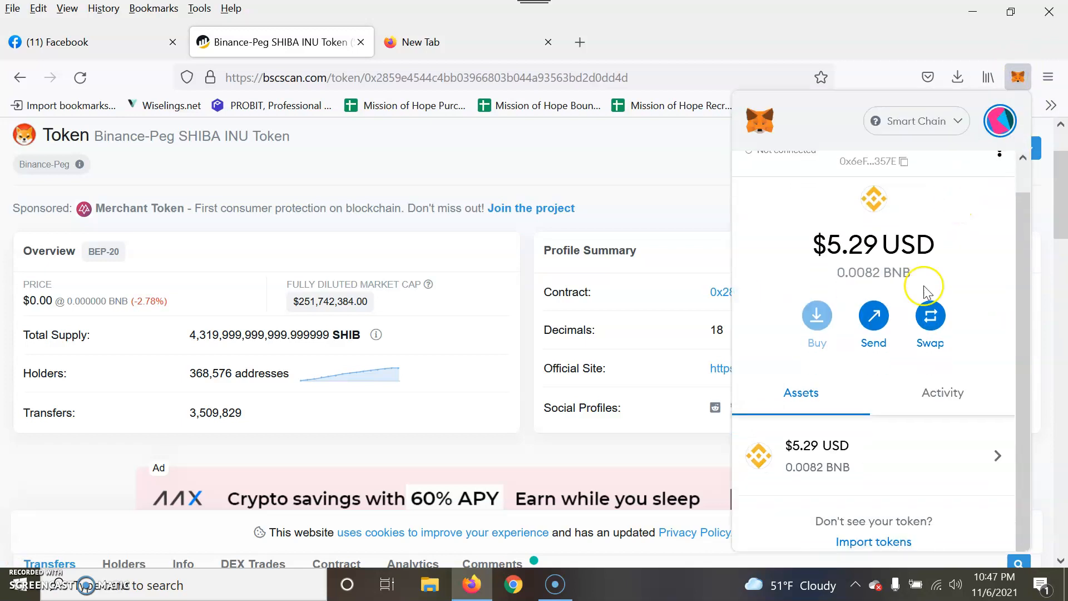
mouse_move(875, 540)
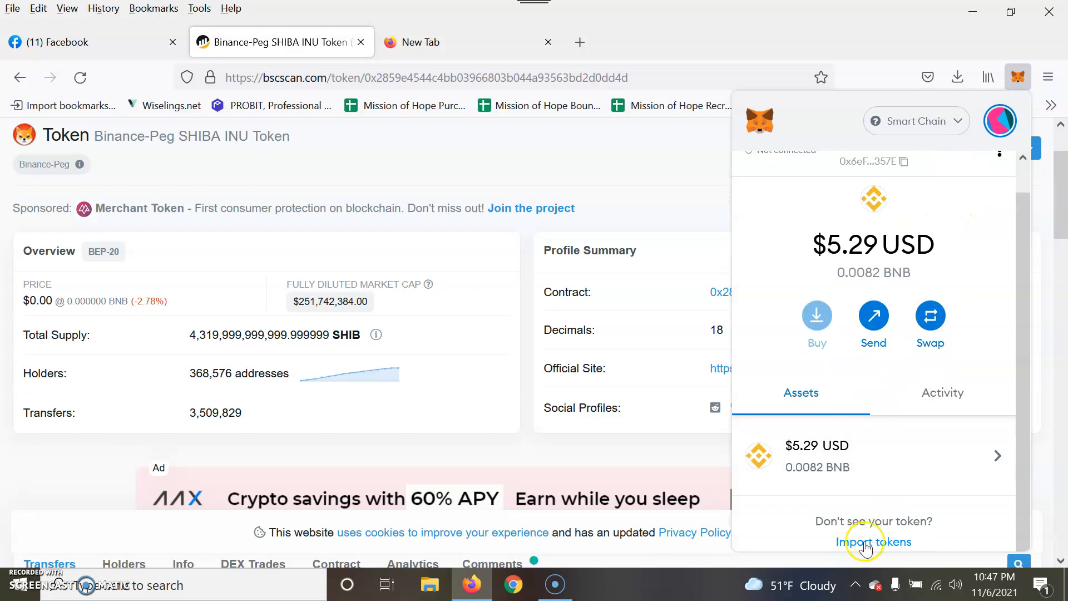
click(875, 541)
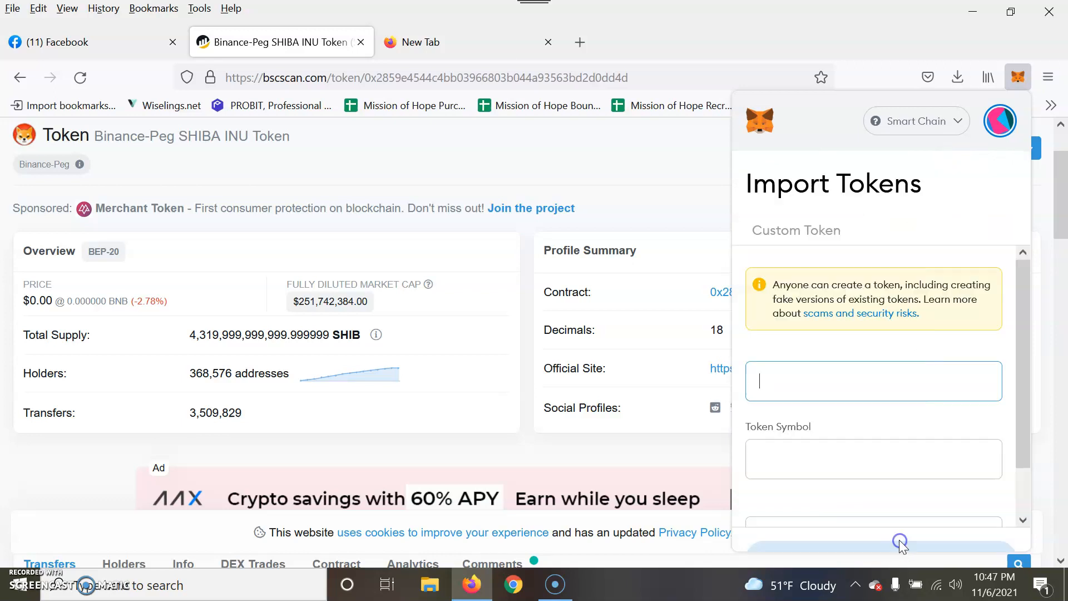
Import SHIB from contract address 0x2859e4544c4bb03966803b044a93563bd2d0dd4d, giving the wallet 0 SHIB.
click(874, 380)
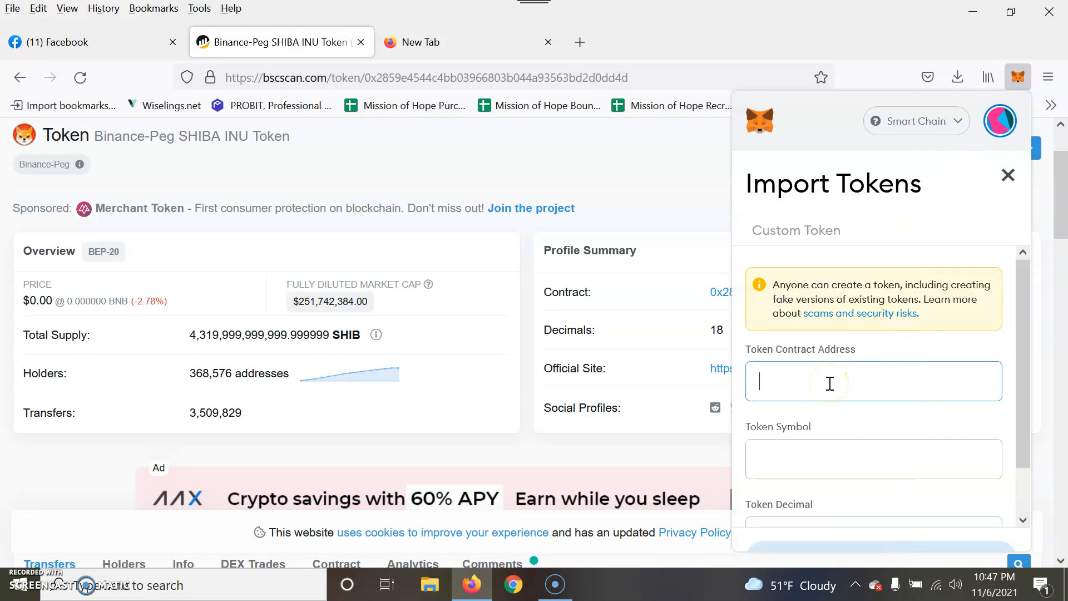
text(4bb03966803b044a93563bd2d0dd4d)
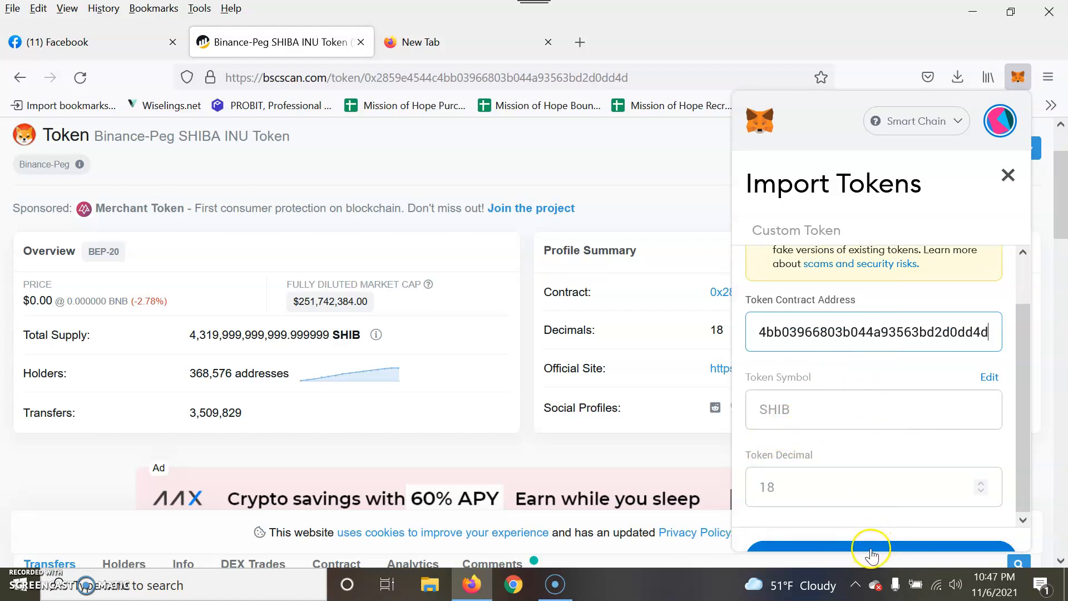
click(870, 549)
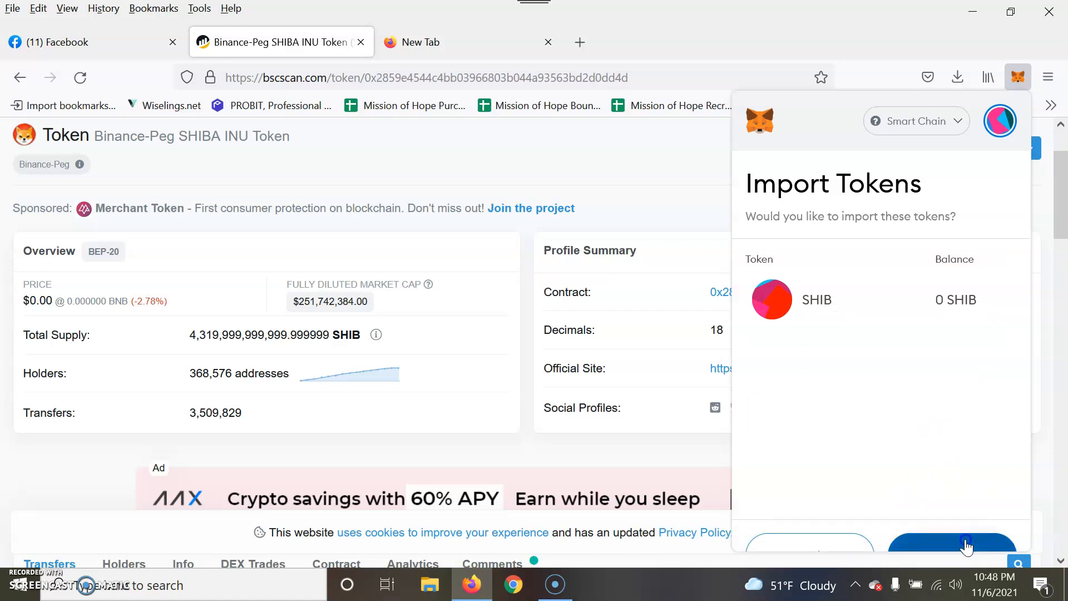
click(954, 545)
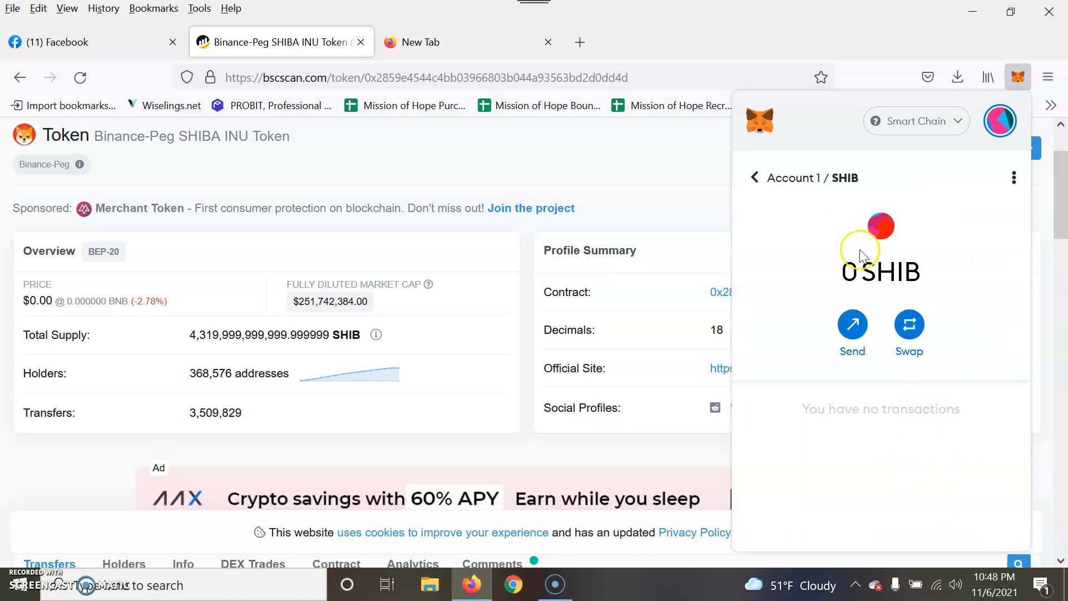
mouse_move(804, 211)
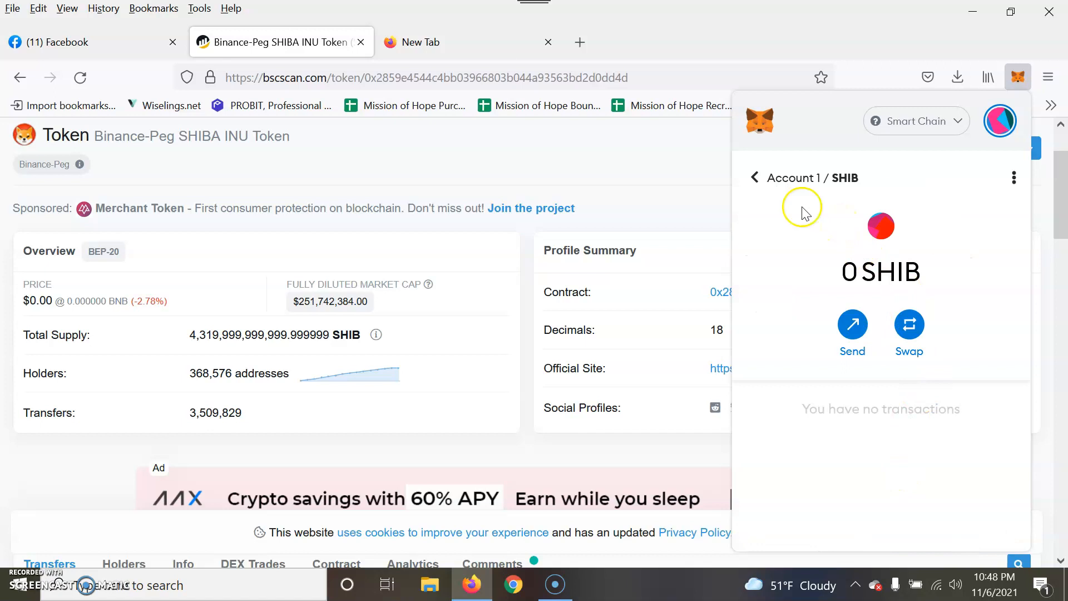
mouse_move(873, 202)
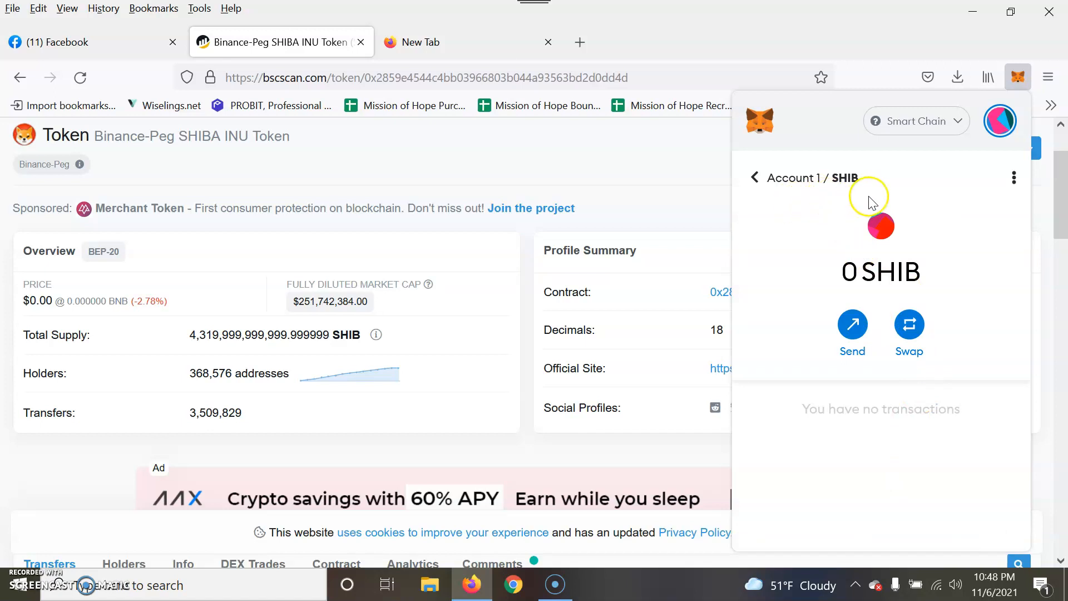
mouse_move(848, 203)
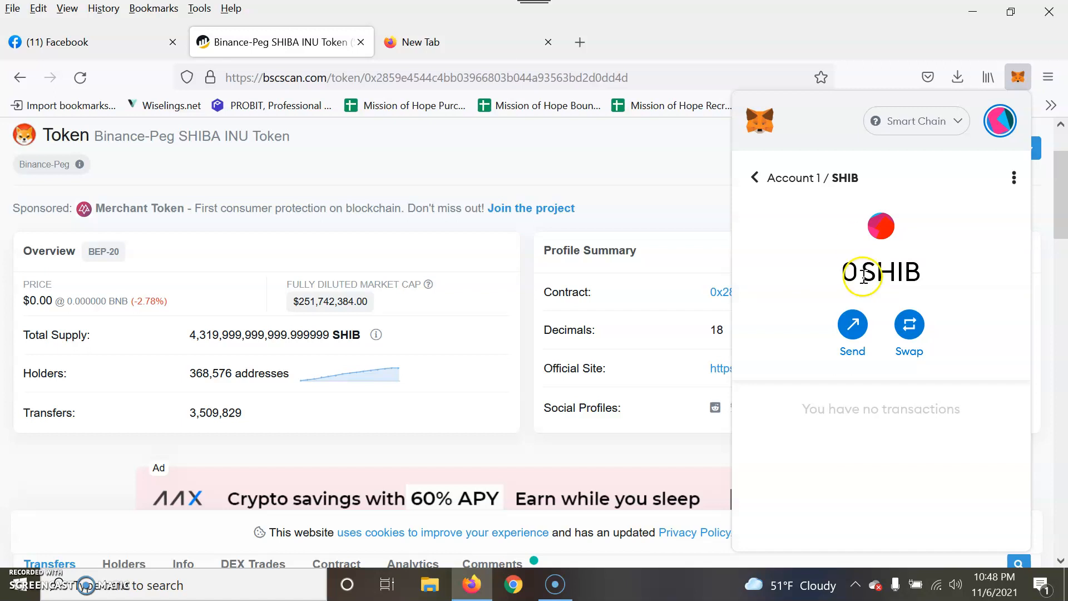
mouse_move(889, 334)
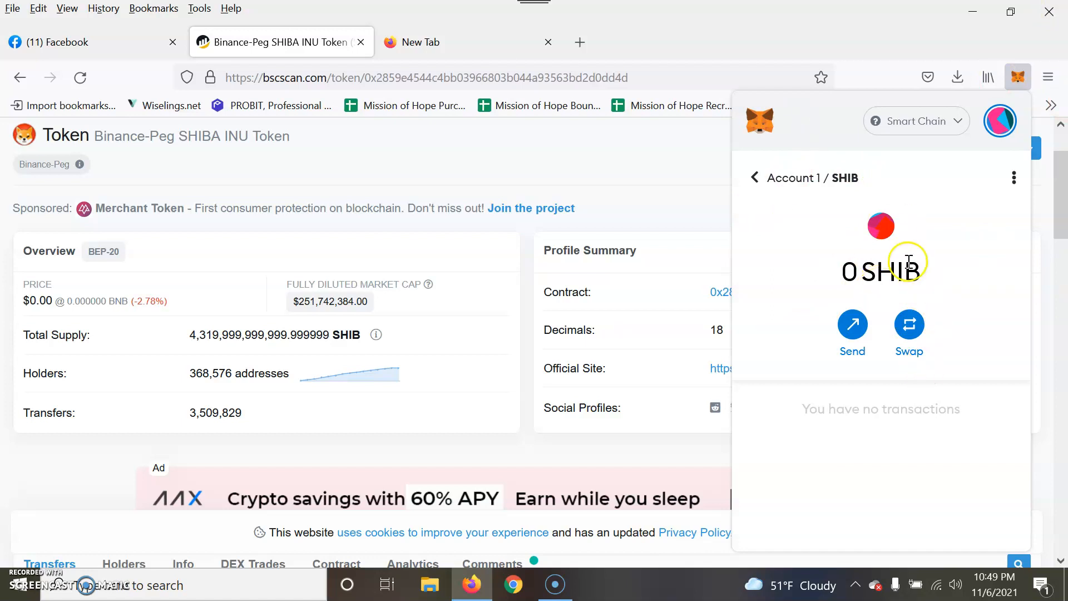
mouse_move(908, 263)
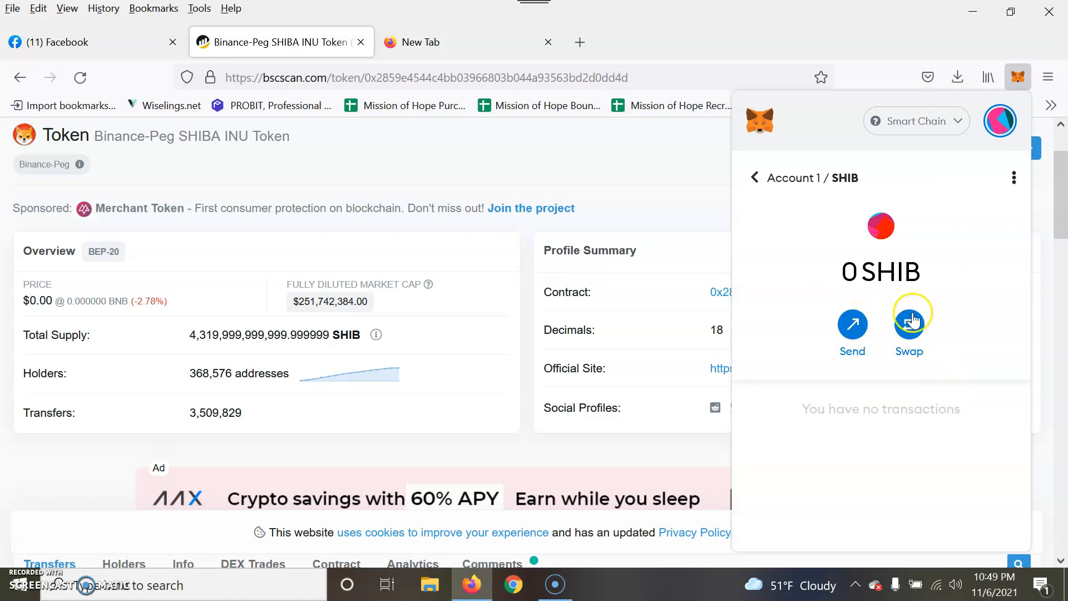
Return to Account 1 on Smart Chain, check the SHIB asset's details, and go back to the overview.
click(754, 178)
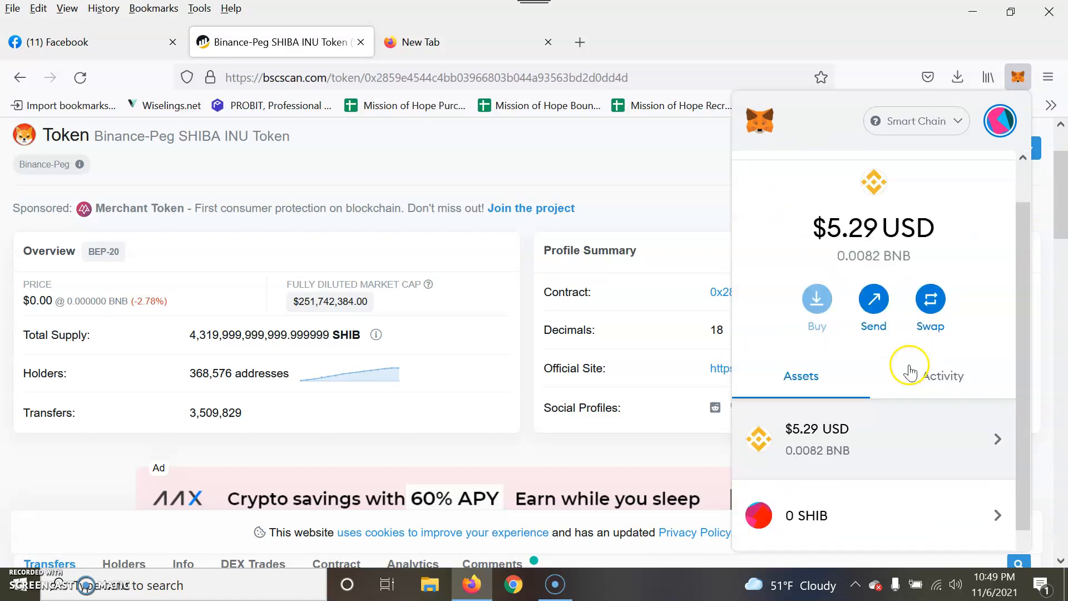
click(916, 120)
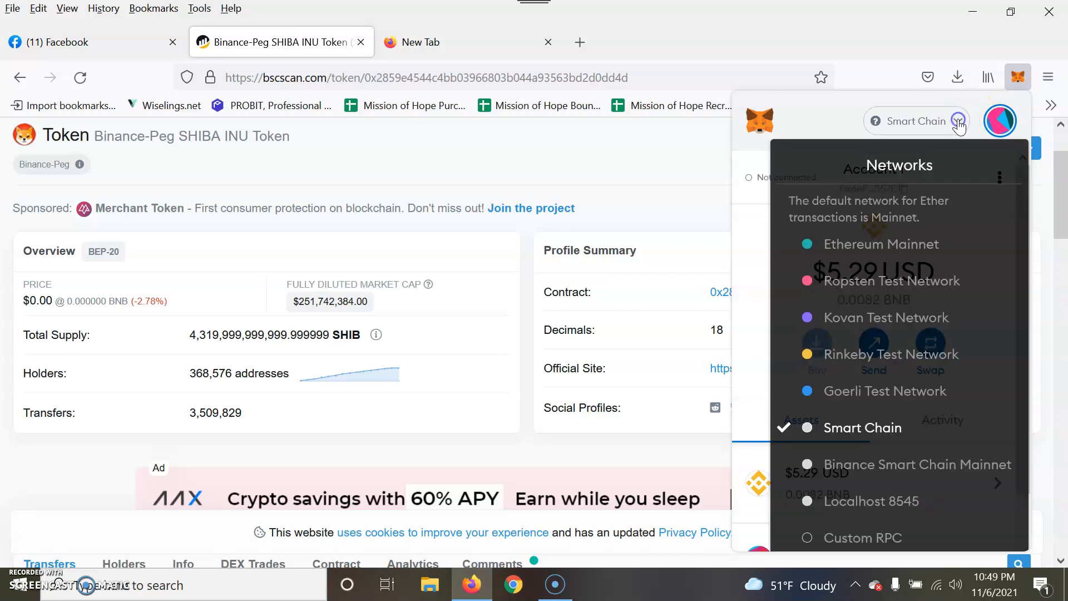
click(958, 120)
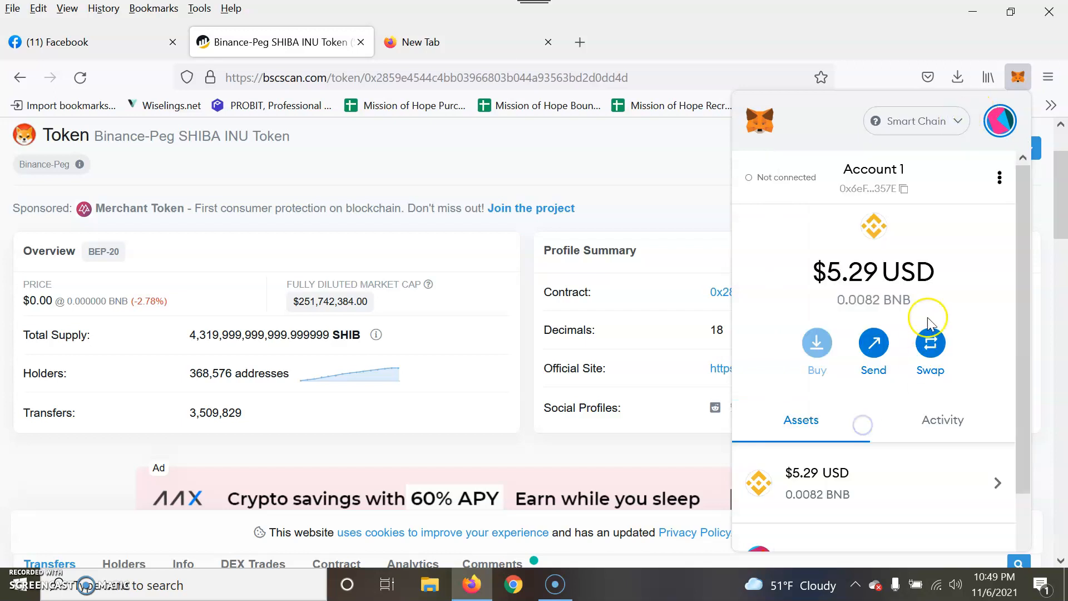
scroll(down, 3)
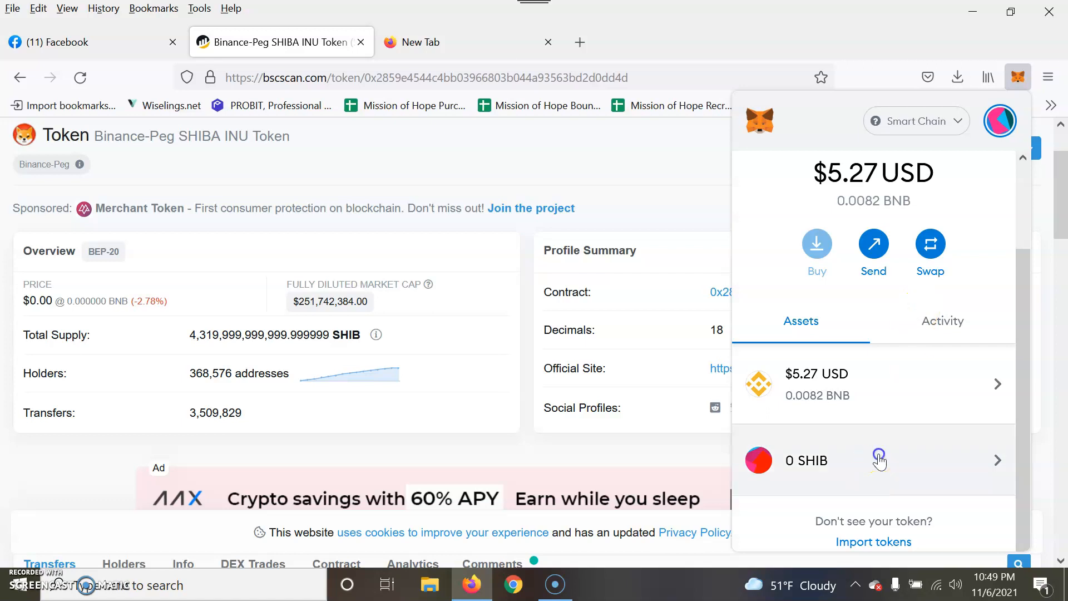
click(806, 459)
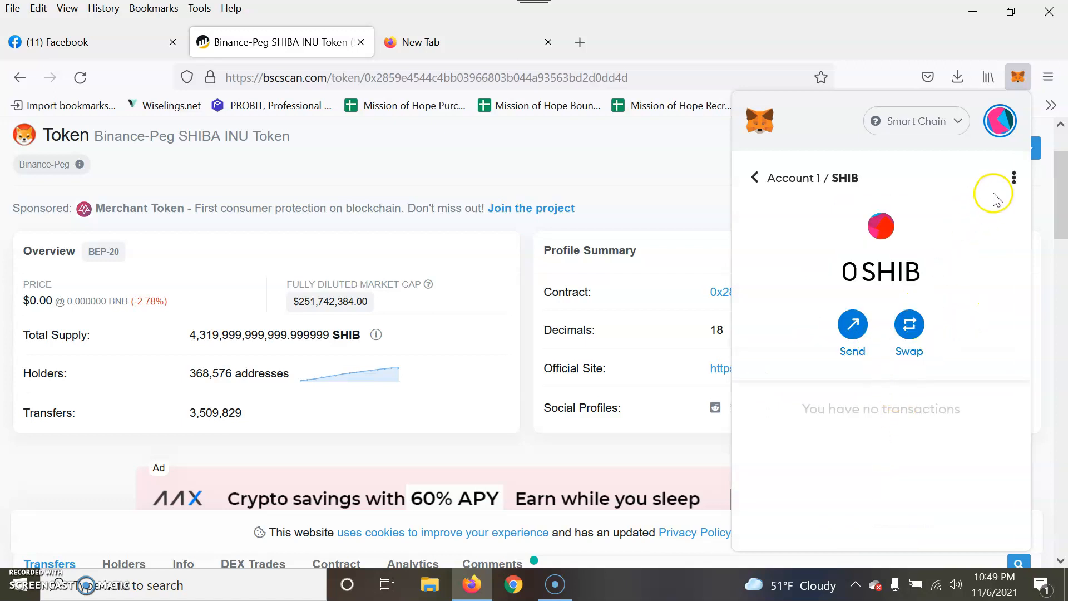
click(754, 178)
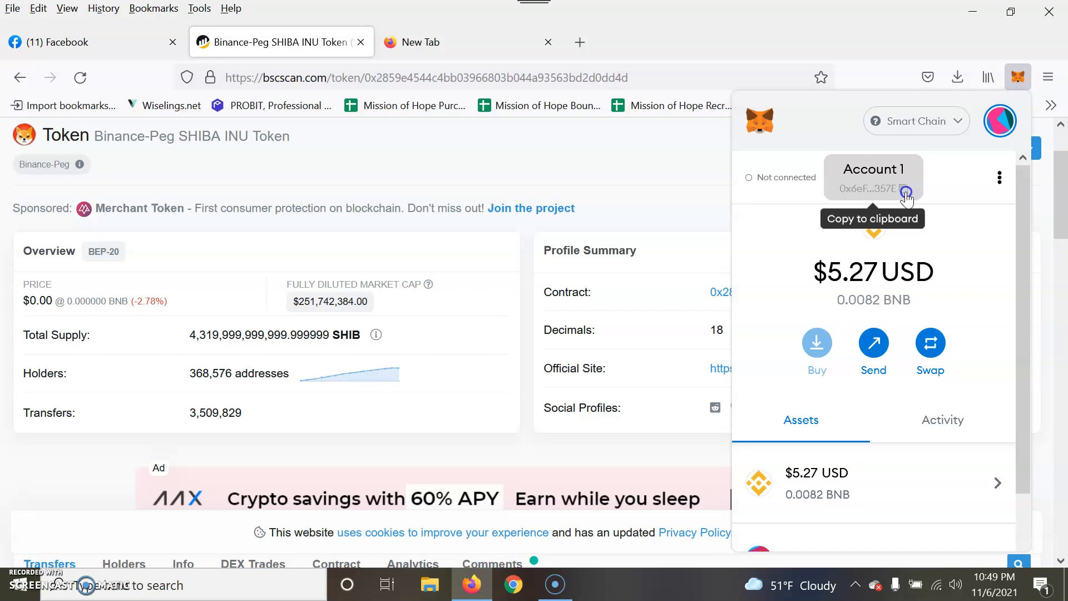
scroll(down, 3)
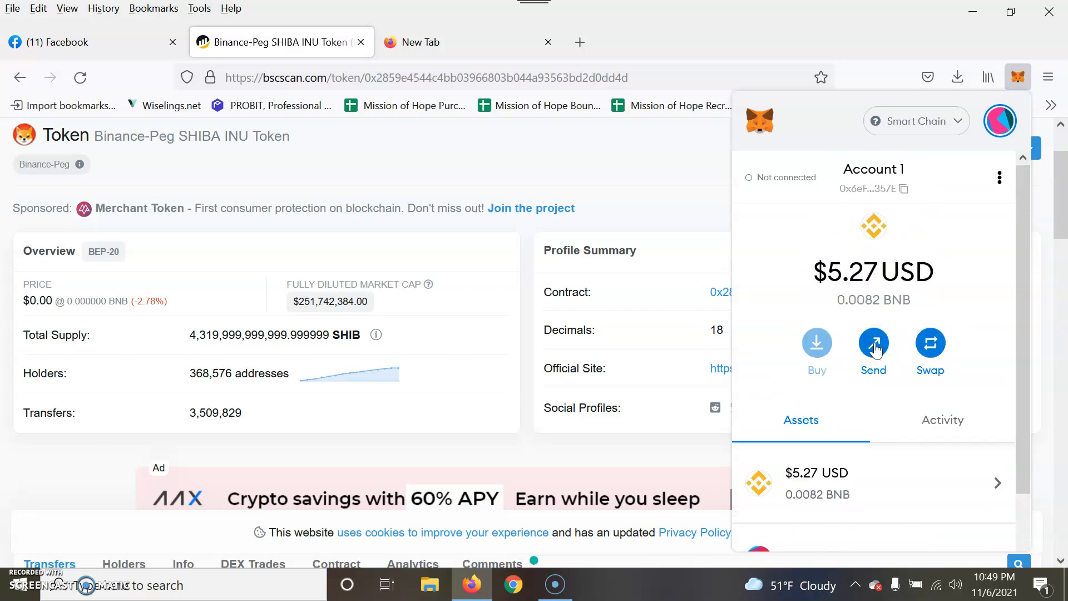
mouse_move(878, 504)
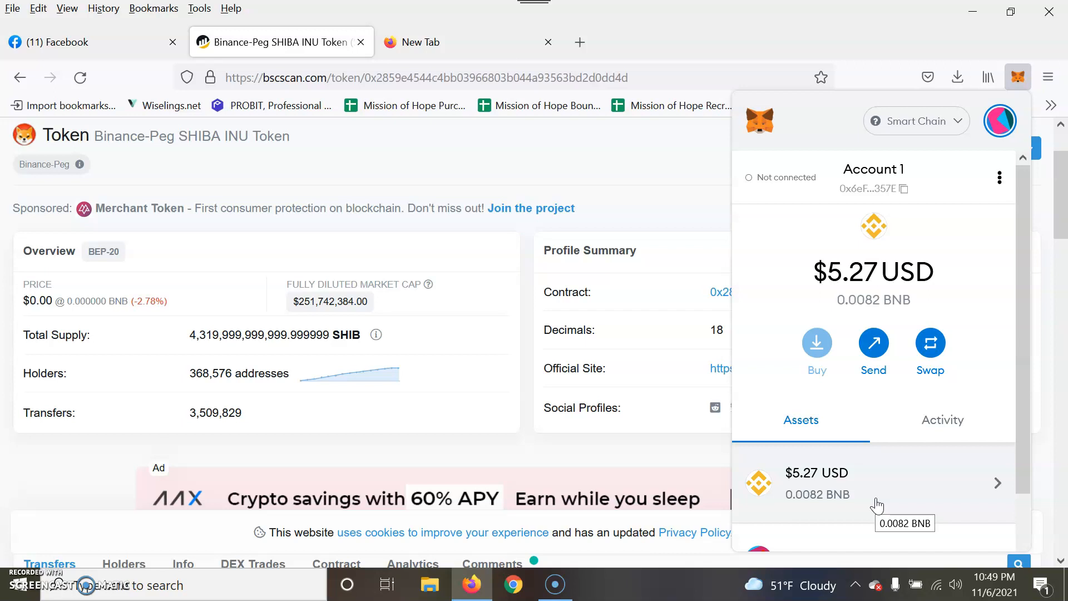
mouse_move(925, 476)
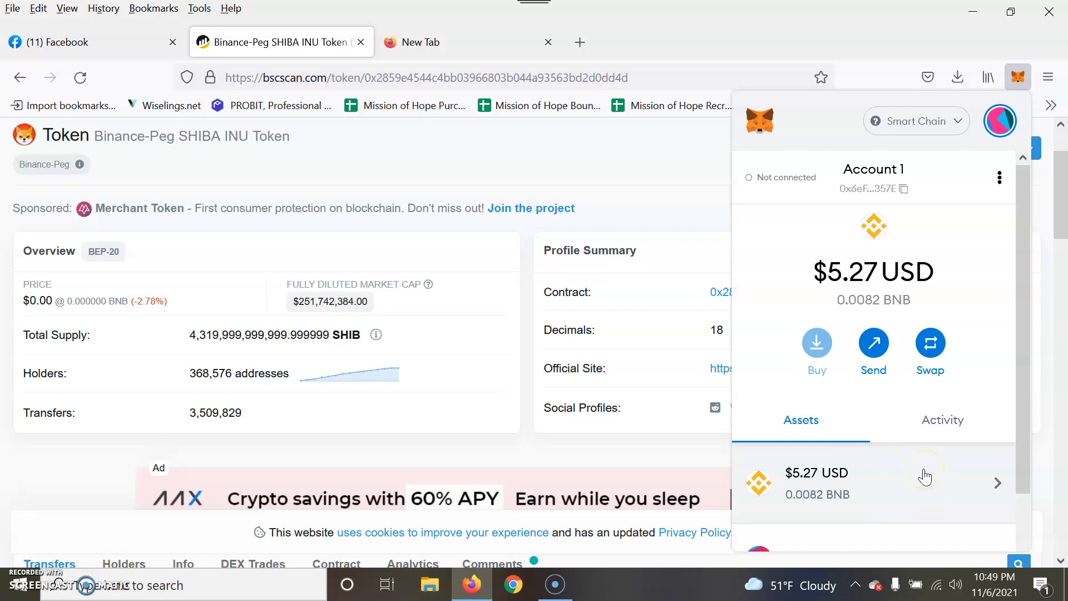
mouse_move(925, 475)
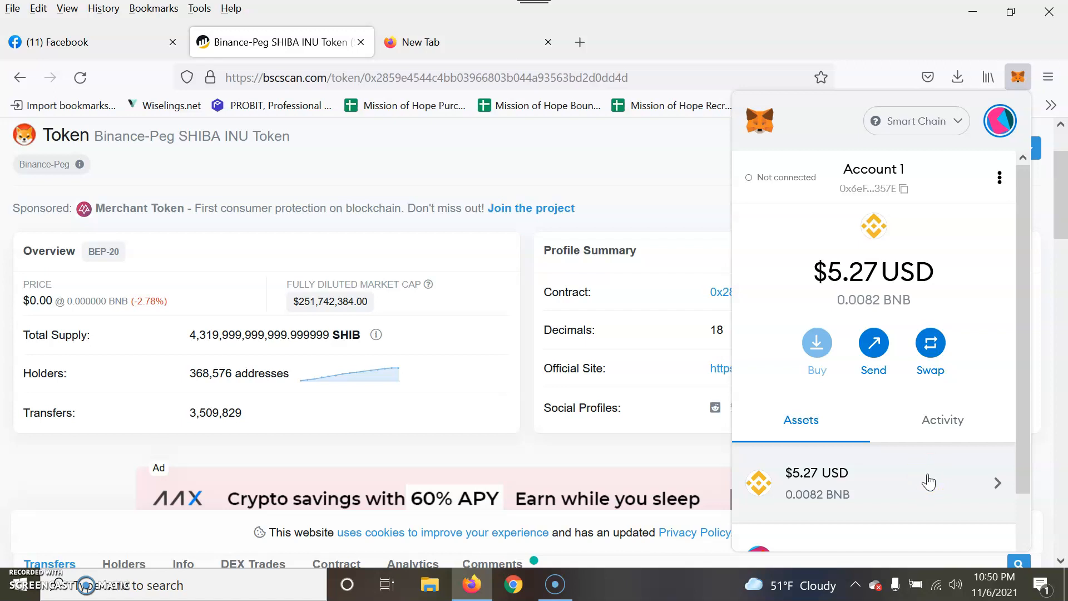
scroll(down, 3)
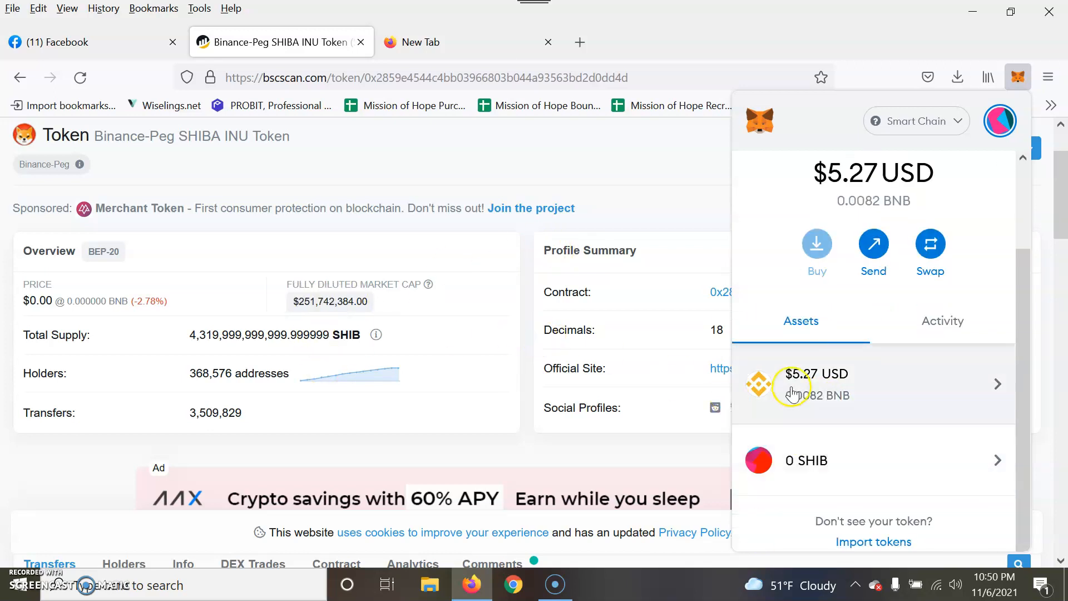
mouse_move(582, 308)
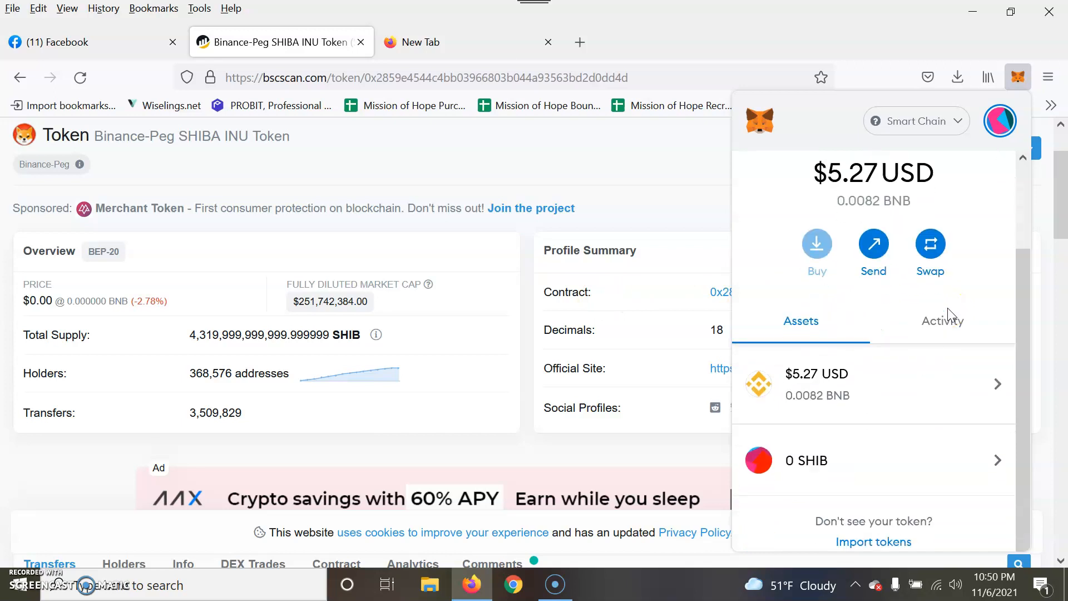
mouse_move(949, 317)
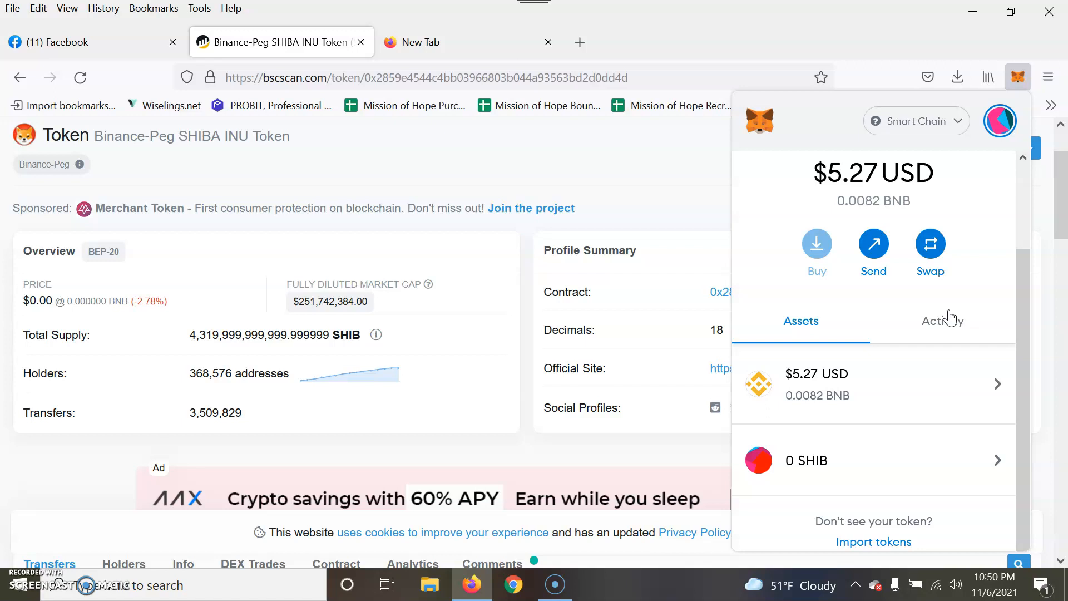
mouse_move(590, 407)
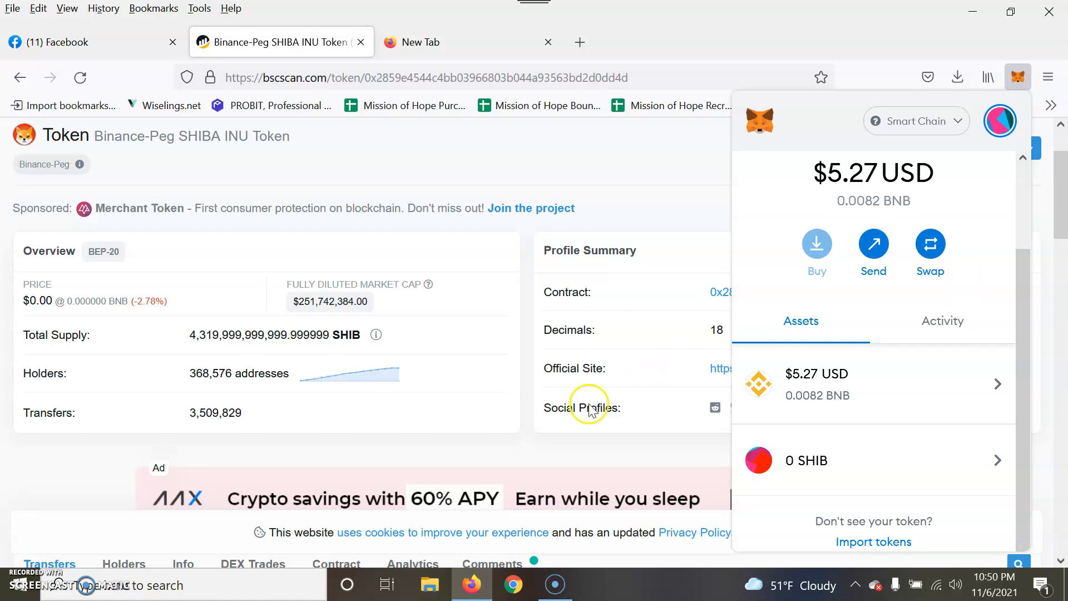